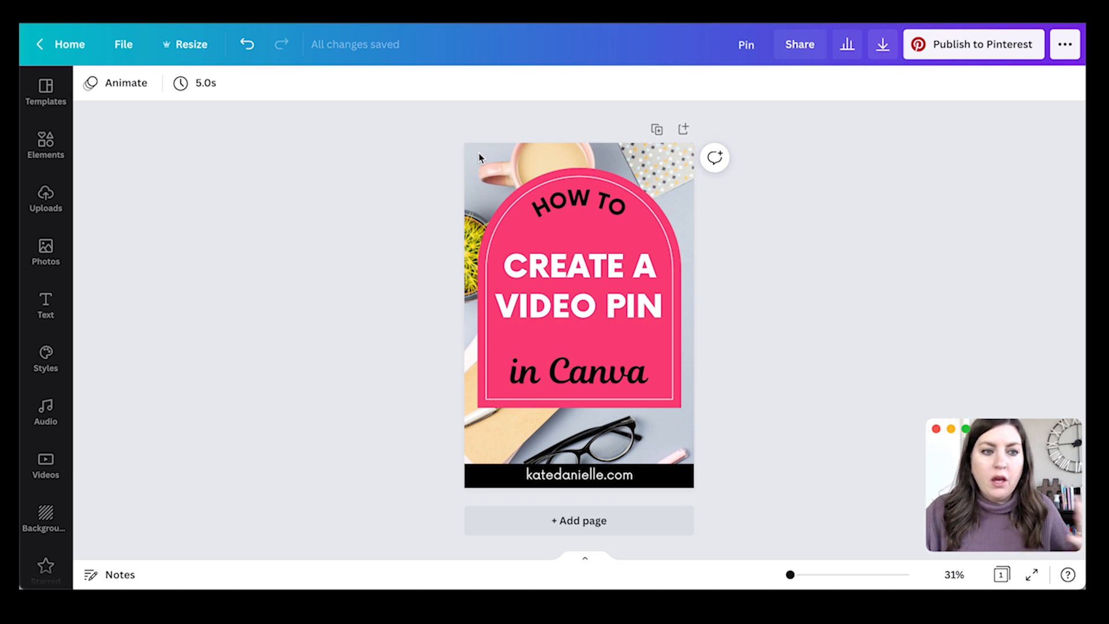
pyautogui.moveTo(387, 174)
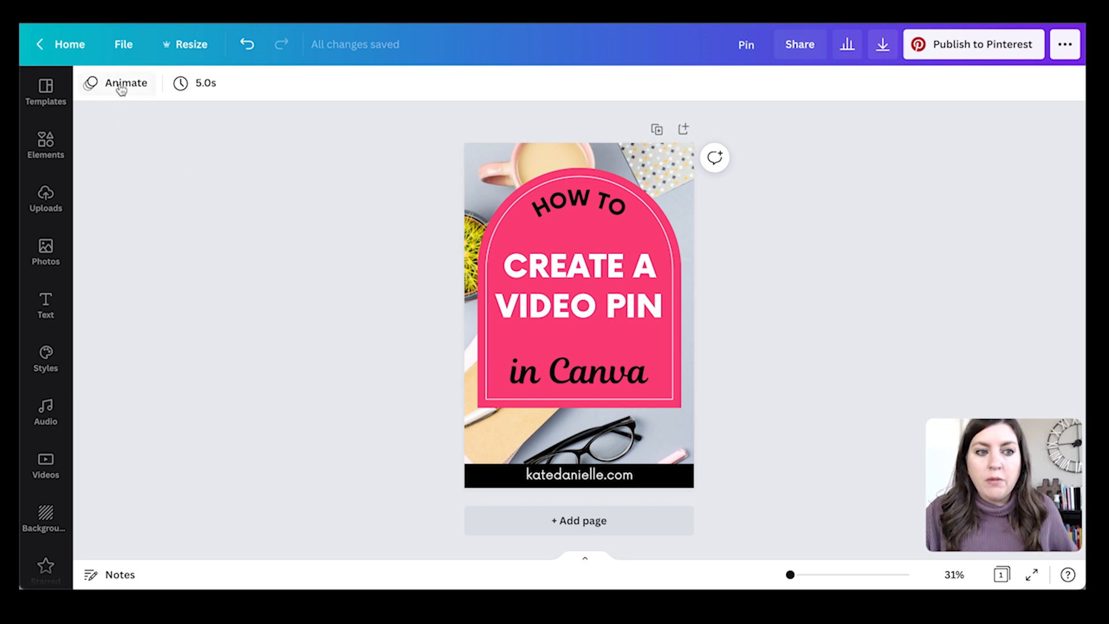
# Step: Try the Pan page animation on the pin, then remove it
pyautogui.click(125, 83)
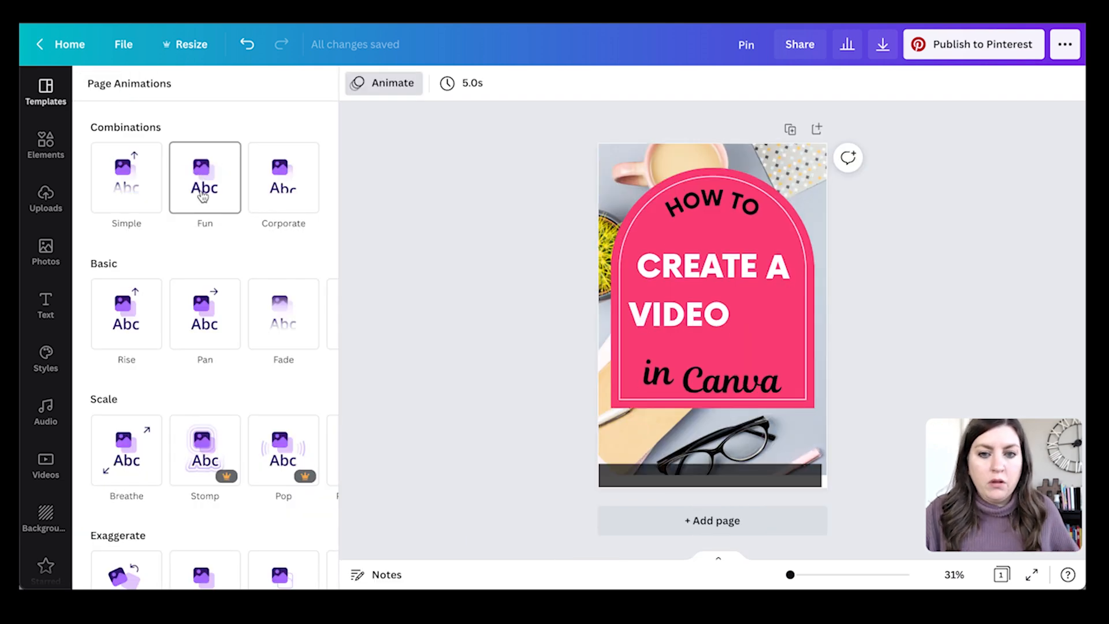
pyautogui.click(283, 177)
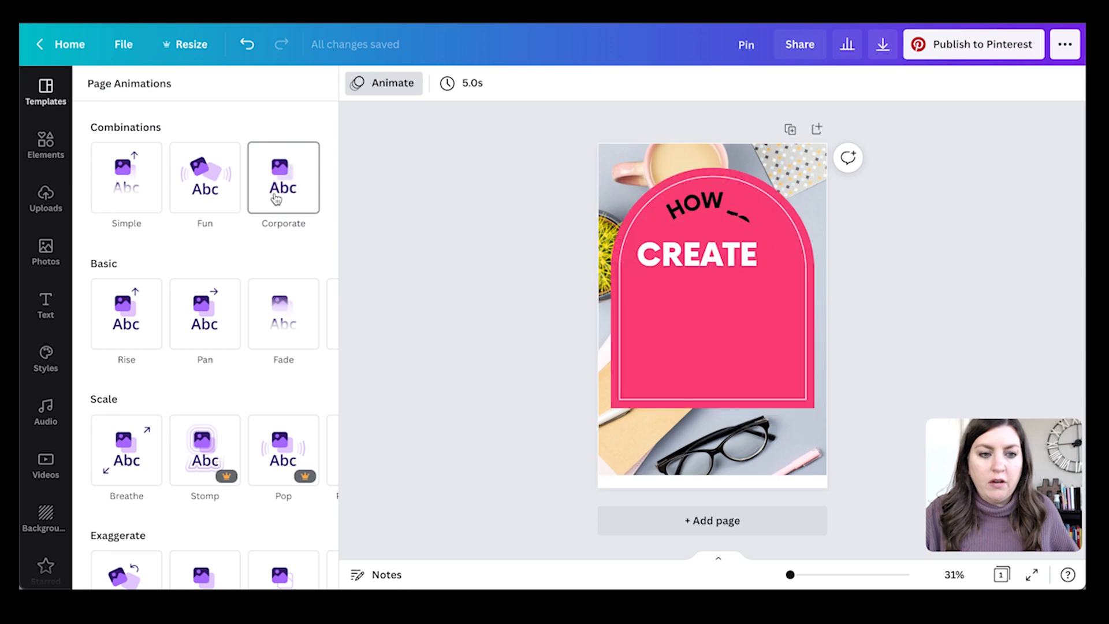
pyautogui.click(205, 313)
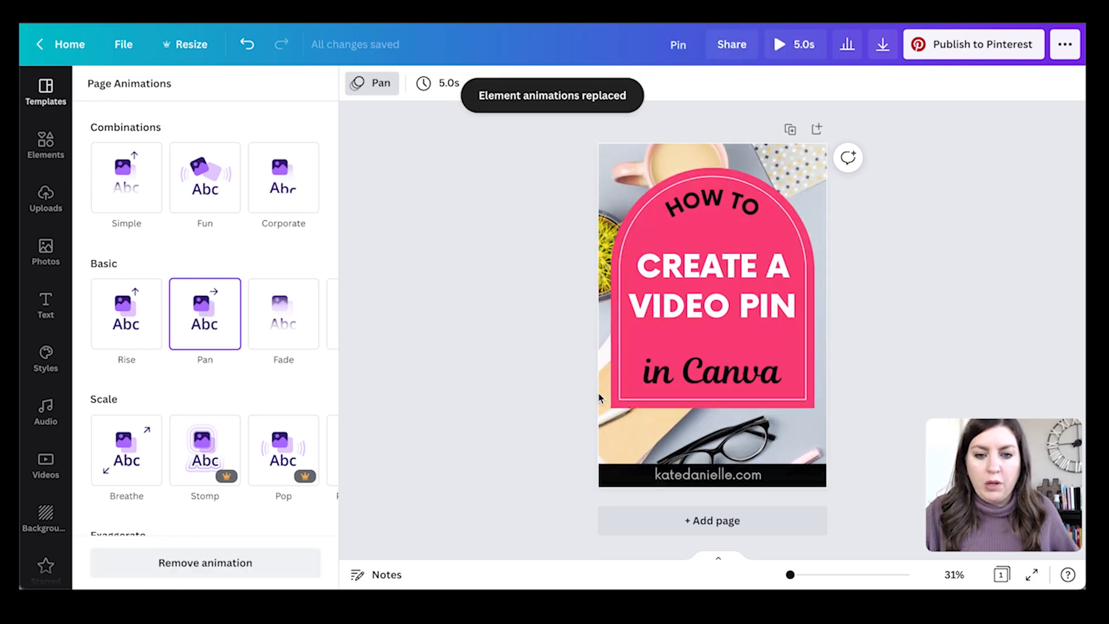
pyautogui.click(287, 286)
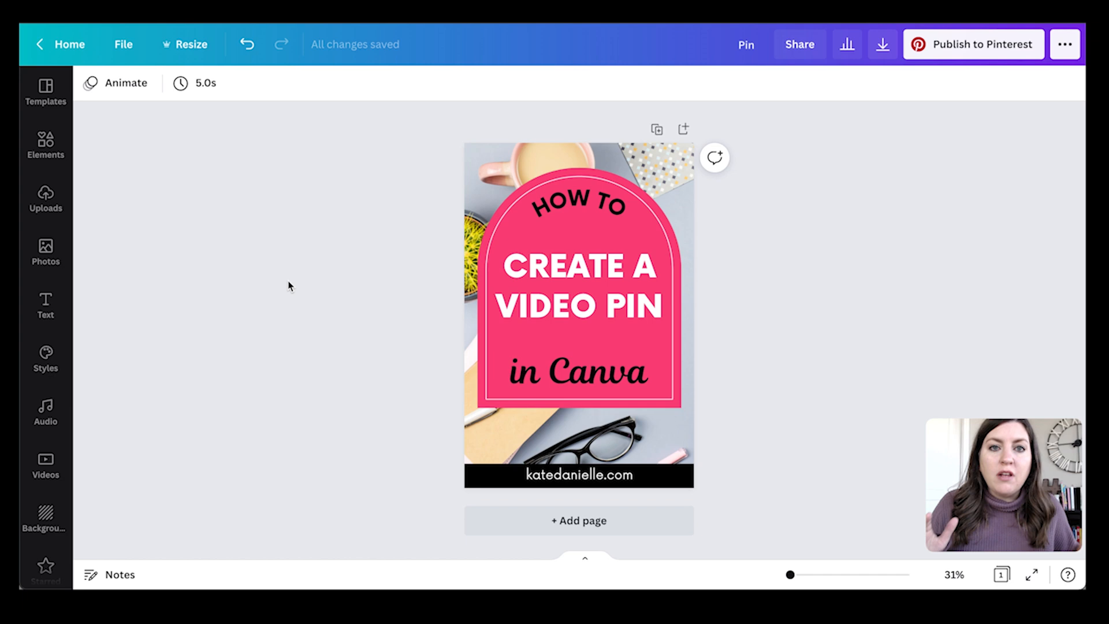
# Step: Give the pin's background photo a Photo Zoom animation and preview it
pyautogui.click(579, 311)
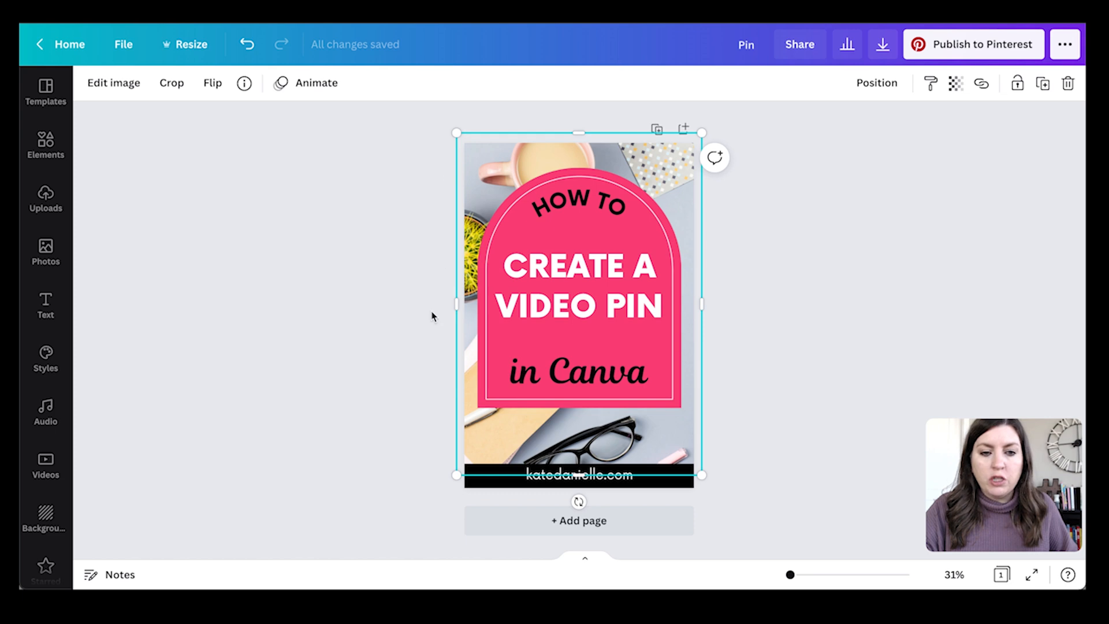
pyautogui.moveTo(579, 476)
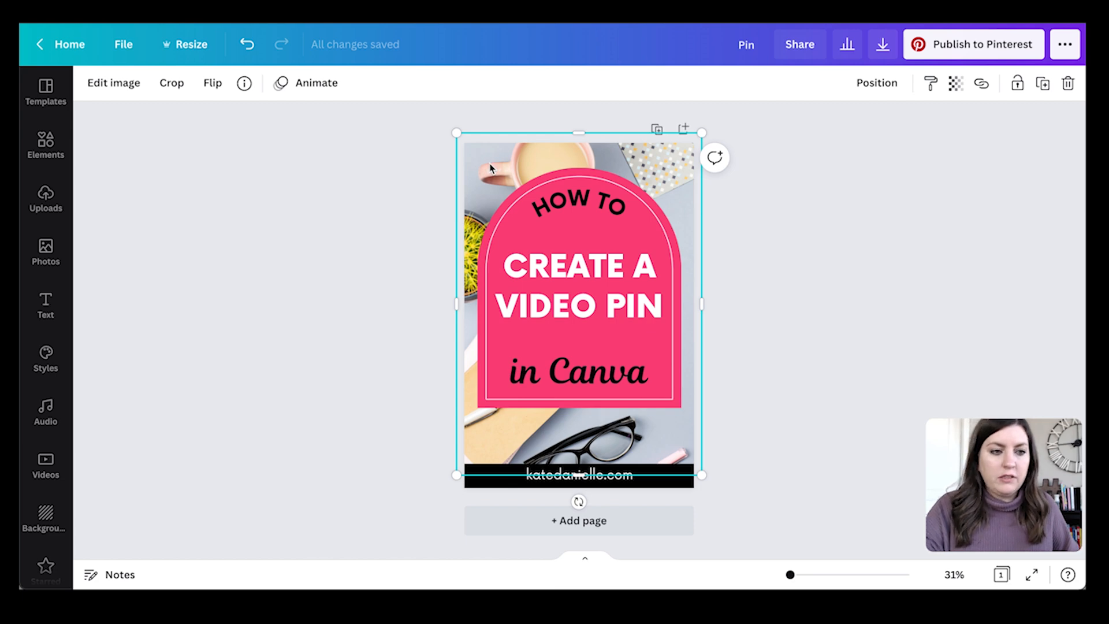
pyautogui.click(44, 251)
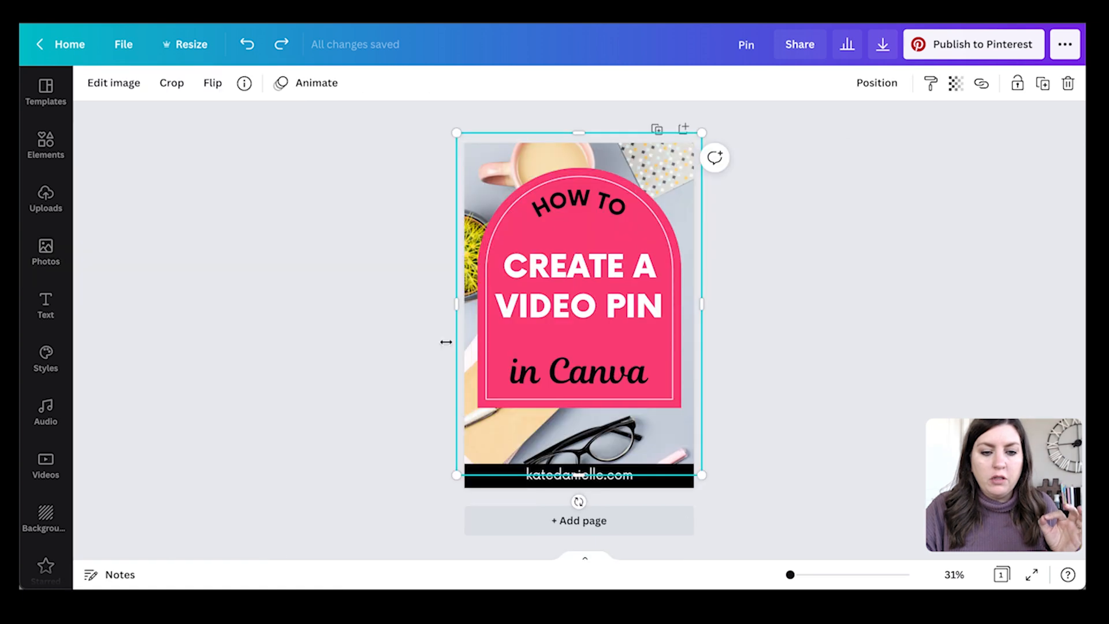
pyautogui.moveTo(626, 472)
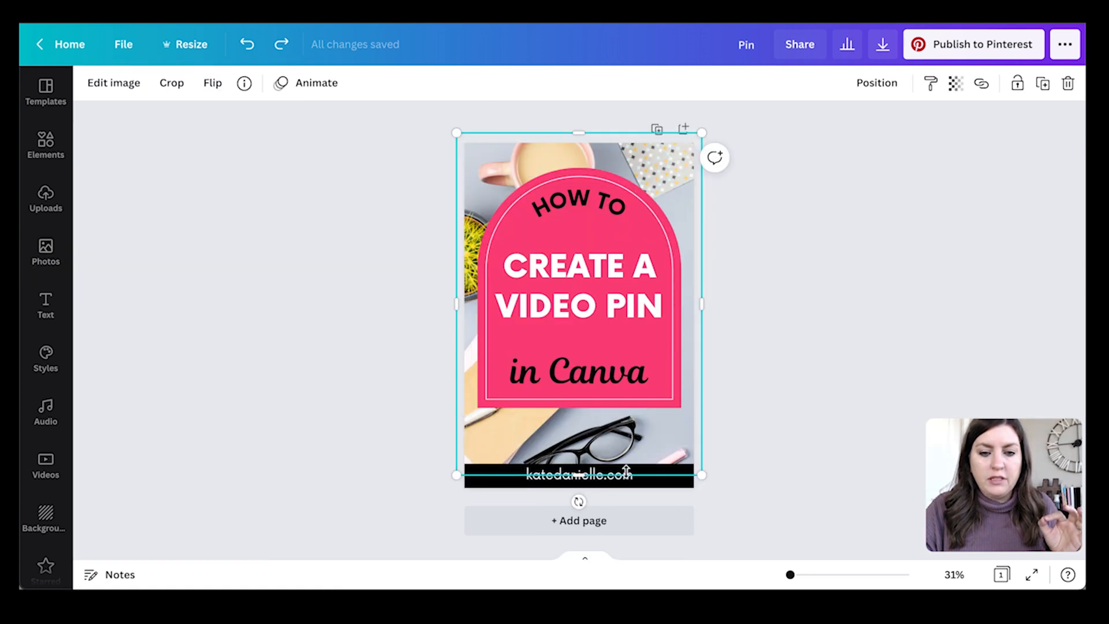
pyautogui.moveTo(530, 167)
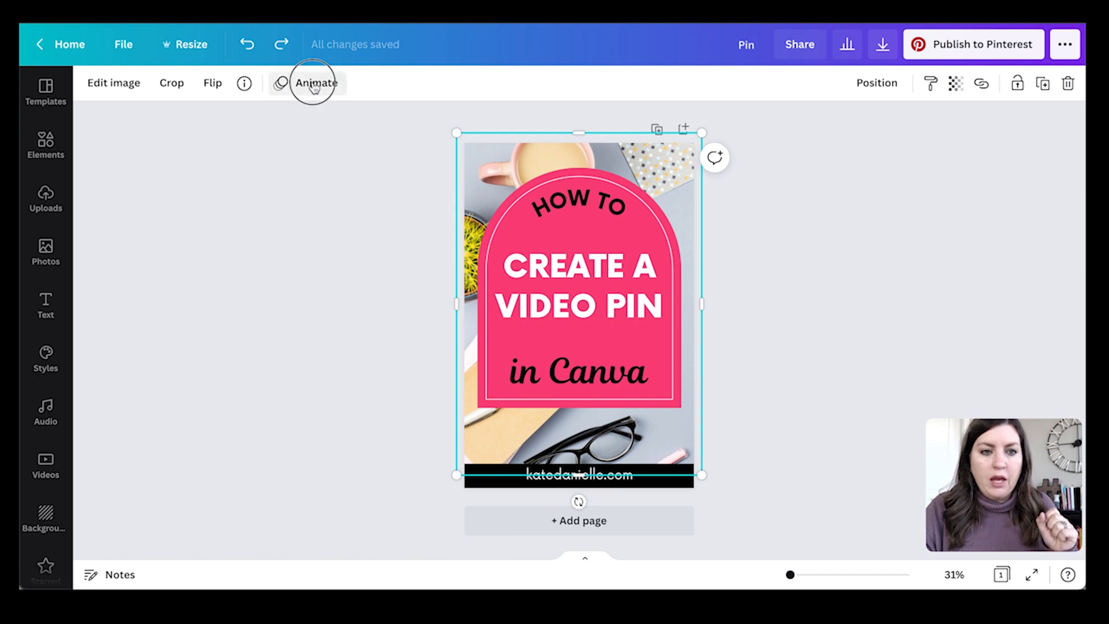
pyautogui.click(314, 83)
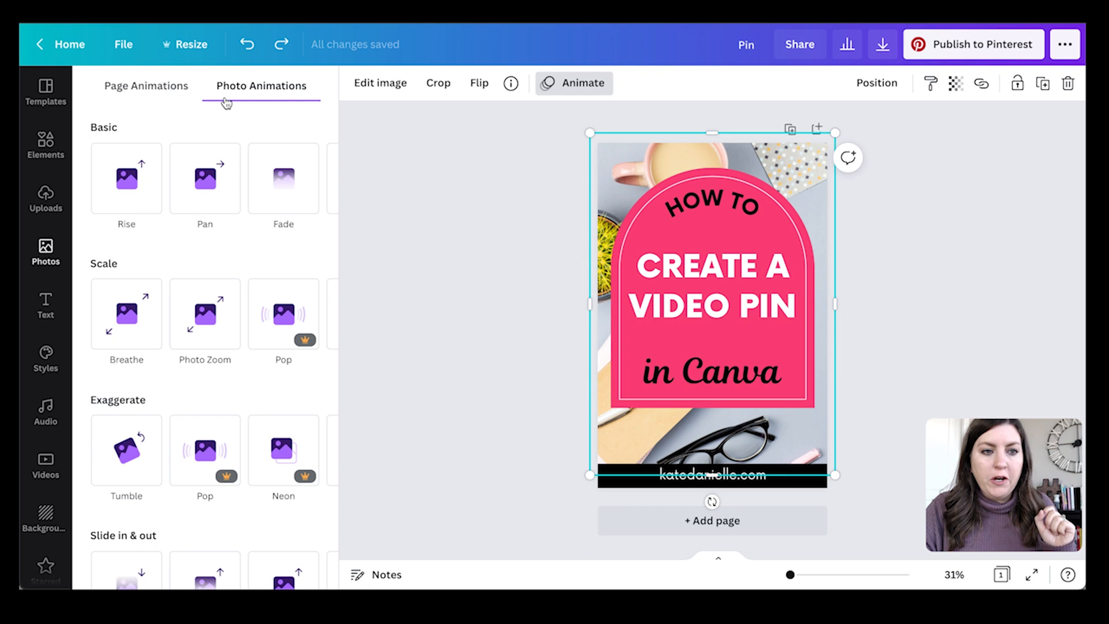
pyautogui.moveTo(162, 95)
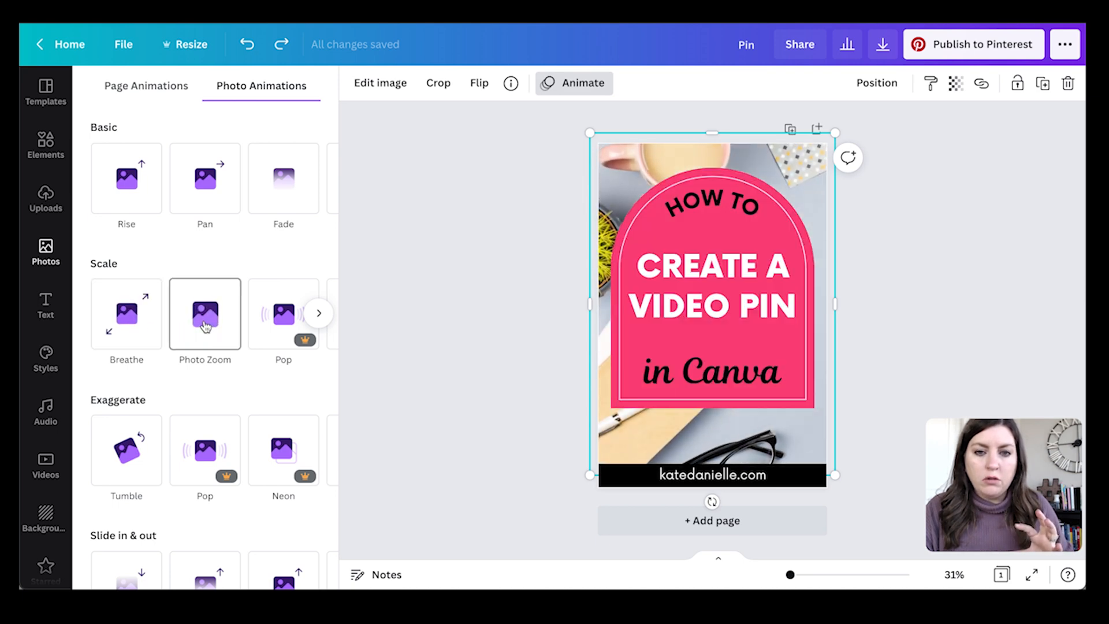
pyautogui.click(204, 314)
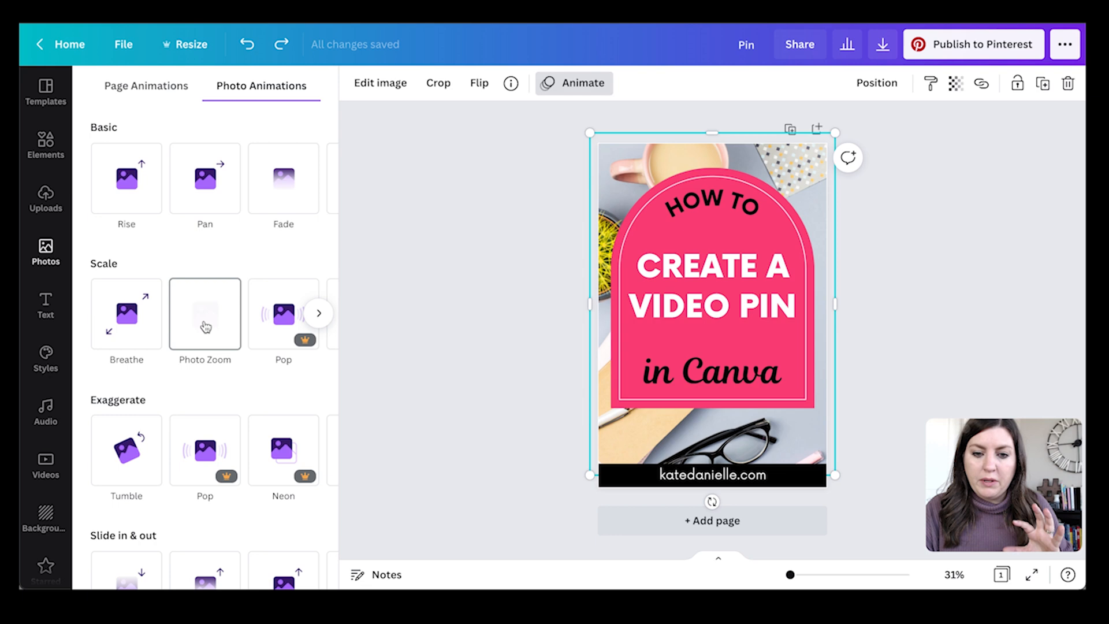
pyautogui.click(205, 314)
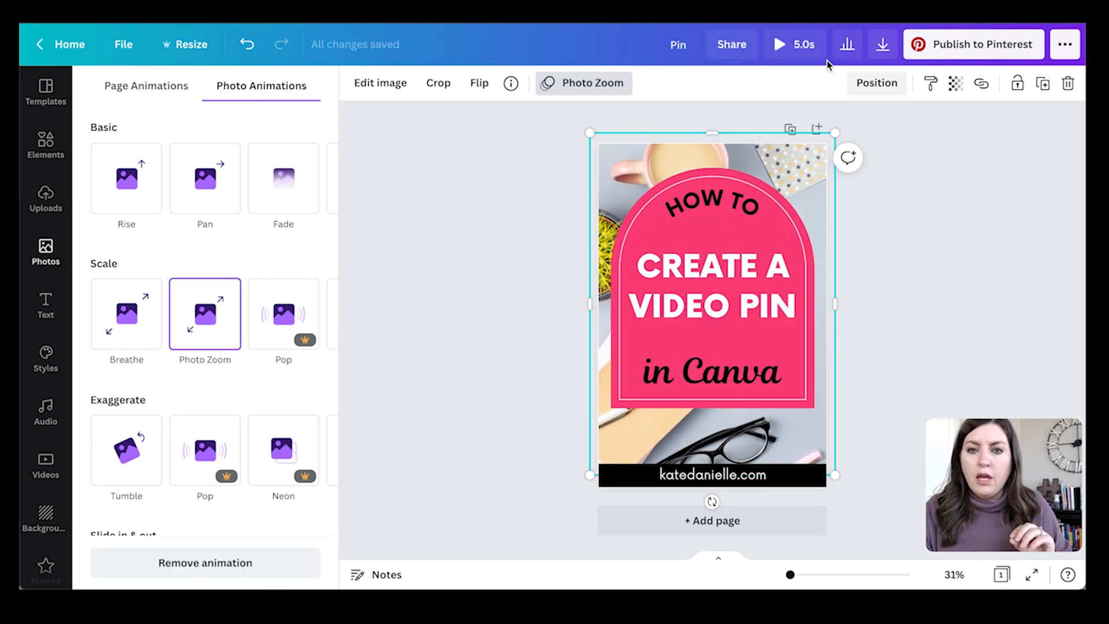
pyautogui.click(778, 44)
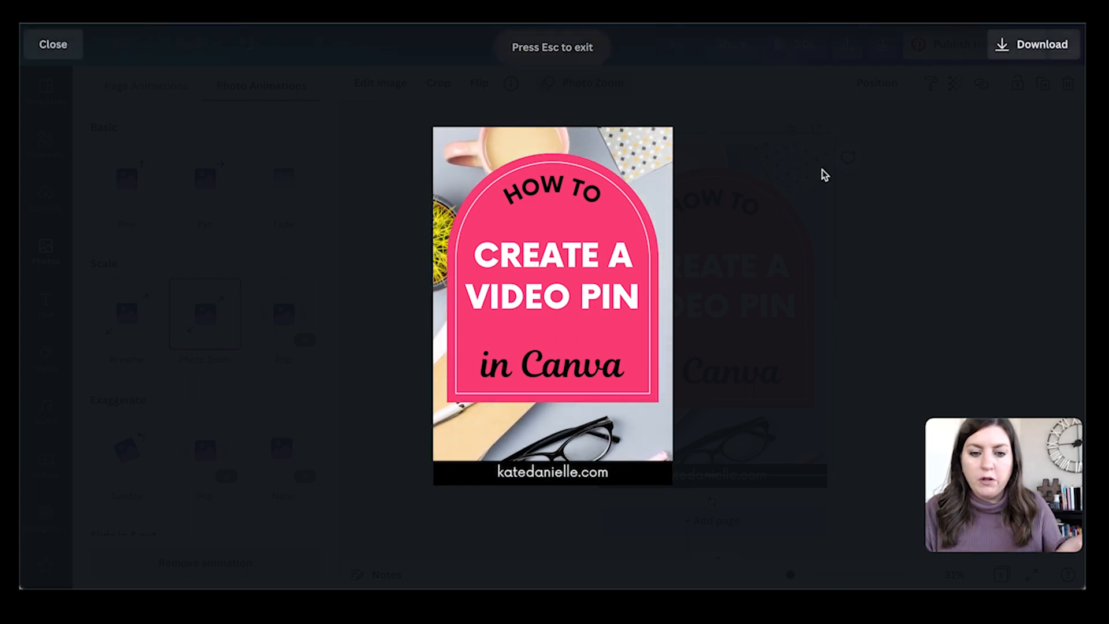
pyautogui.click(52, 44)
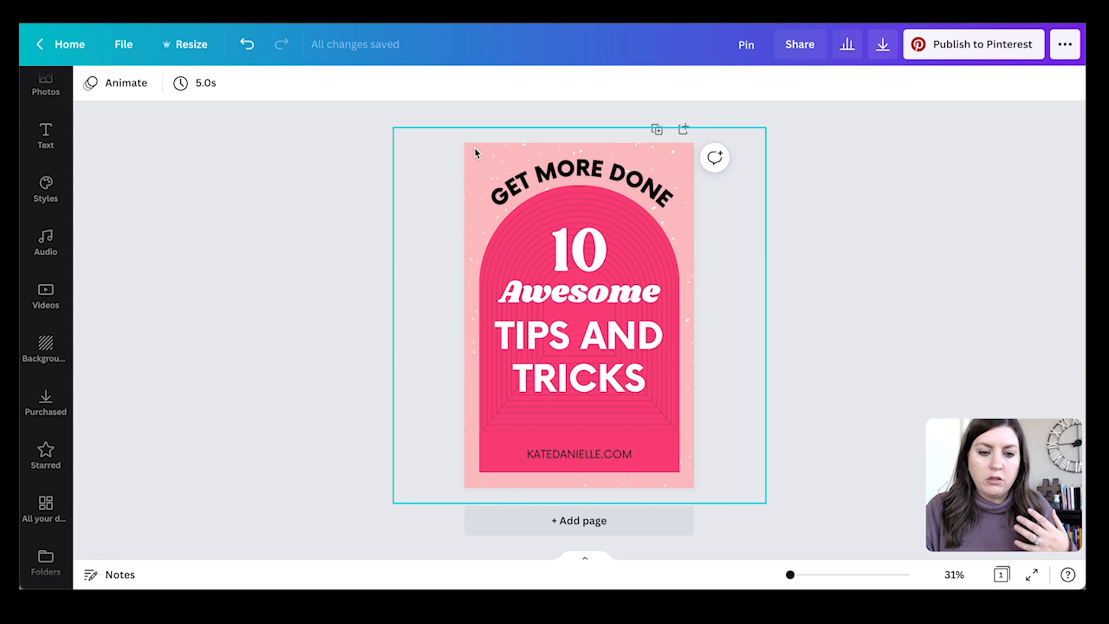
pyautogui.click(578, 315)
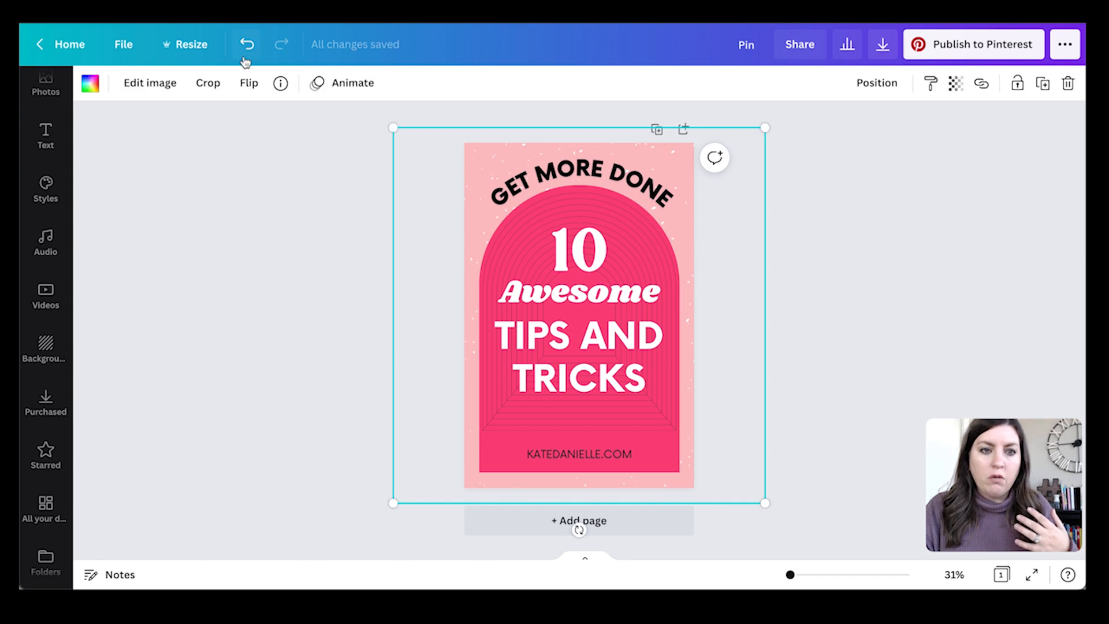
pyautogui.click(280, 83)
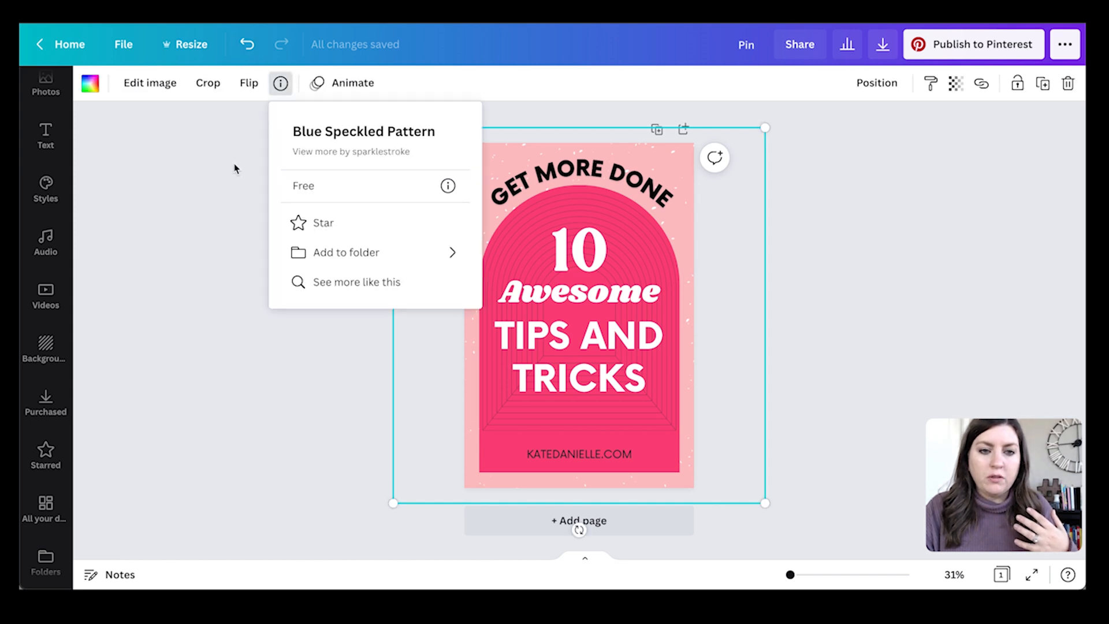
pyautogui.click(668, 469)
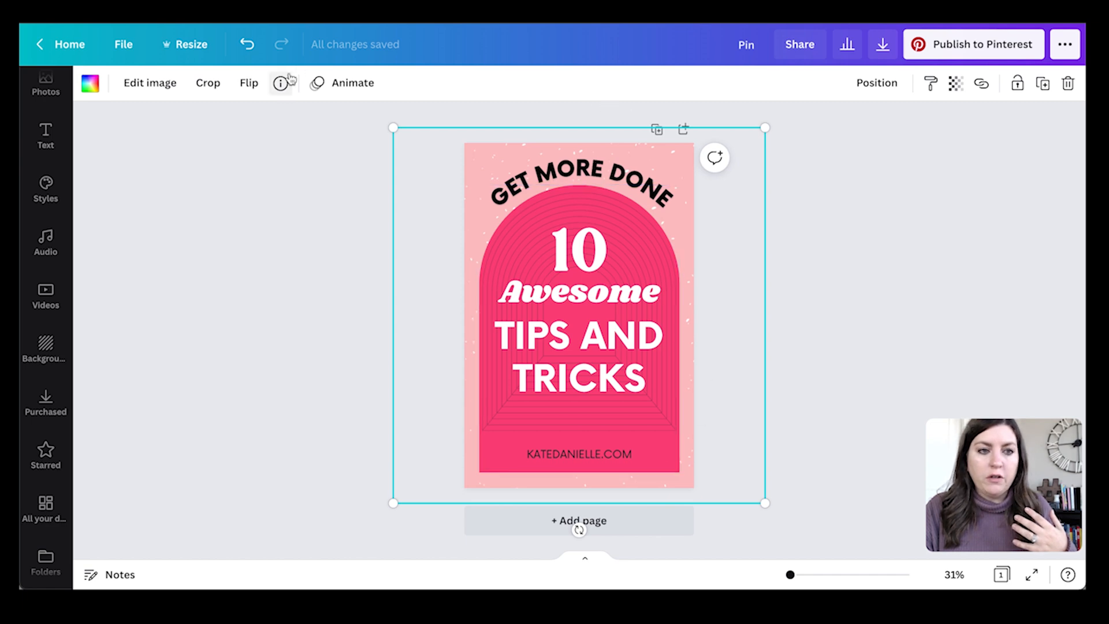
pyautogui.click(351, 82)
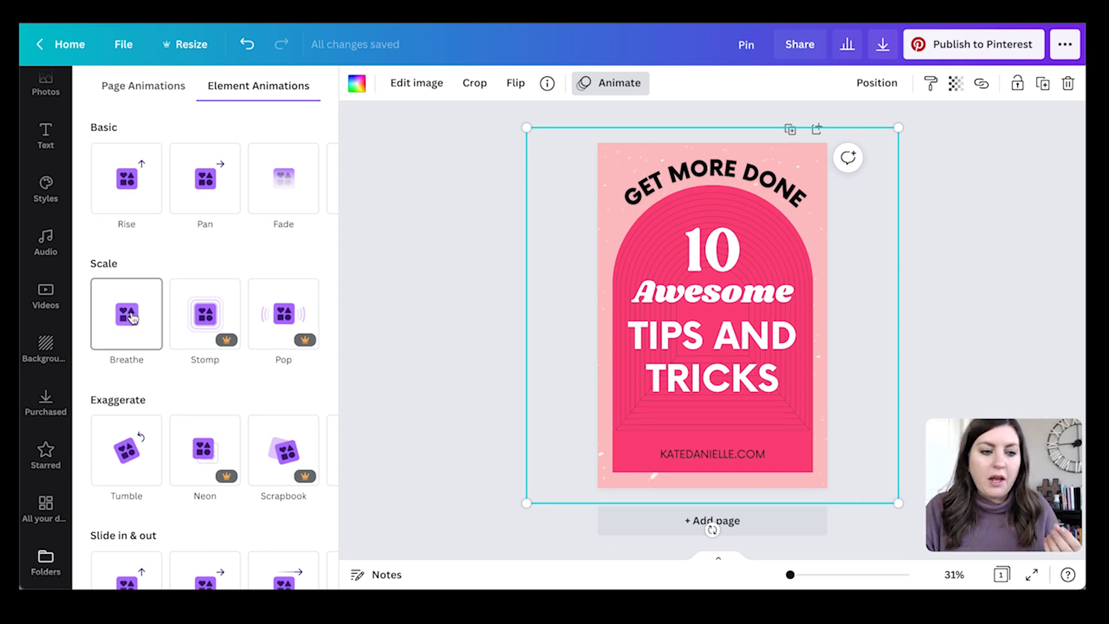
pyautogui.click(126, 314)
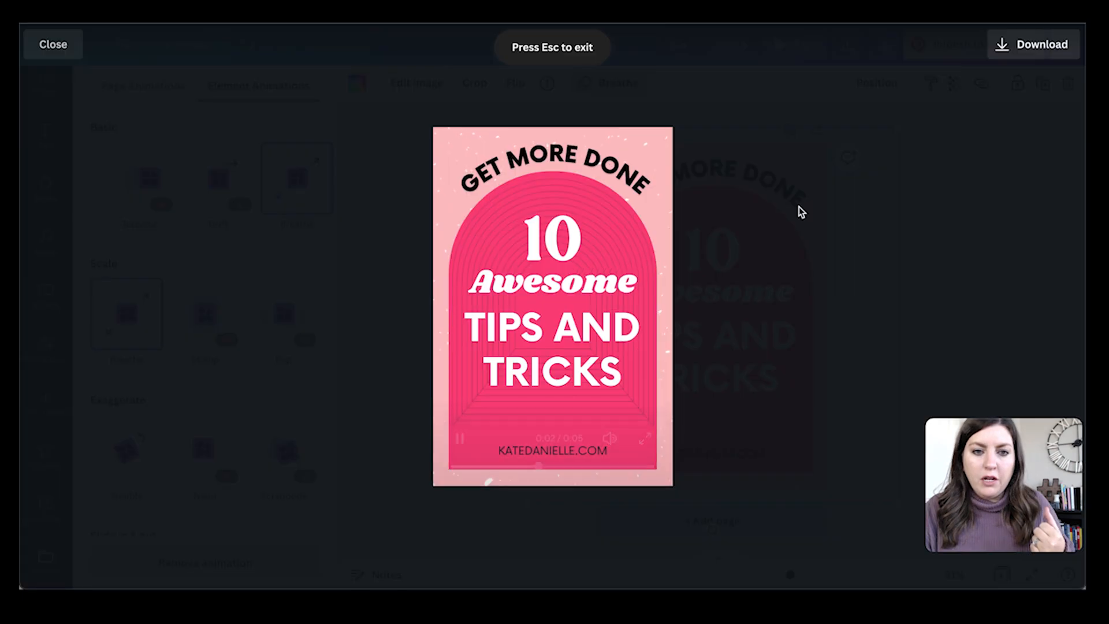
pyautogui.moveTo(315, 204)
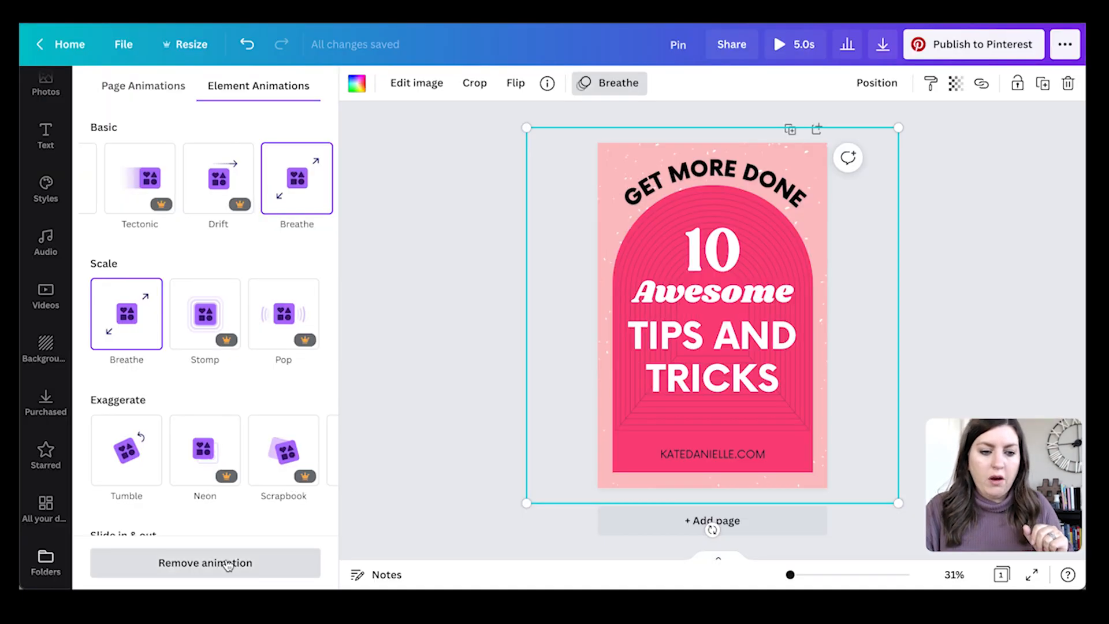
pyautogui.click(205, 562)
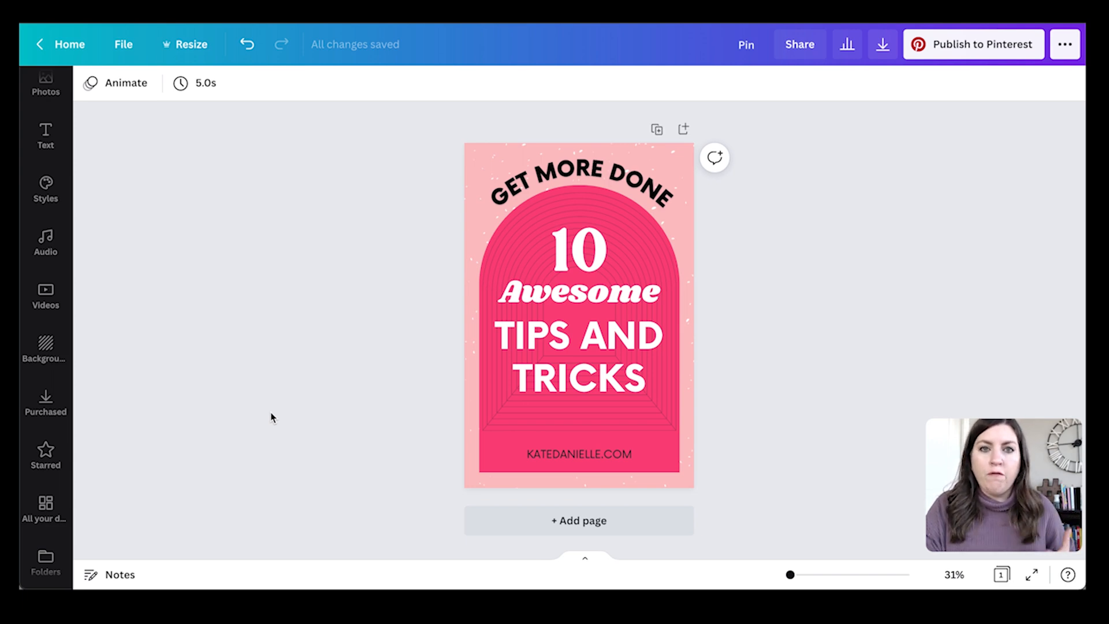
# Step: Animate the pink arch with Breathe instead of Pop, then preview the pin
pyautogui.click(577, 292)
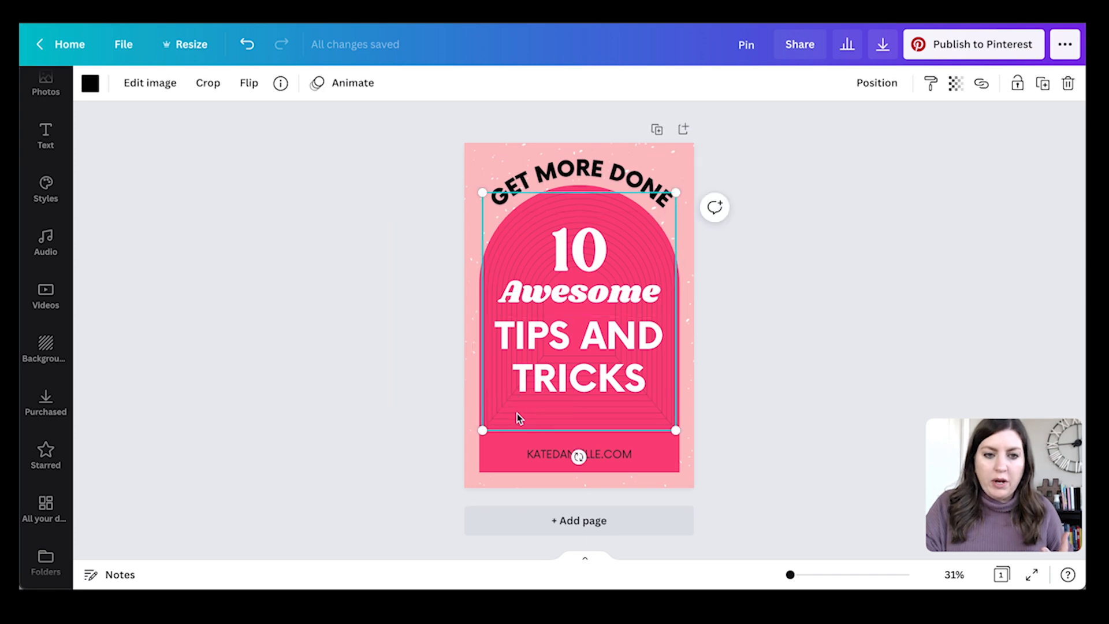
pyautogui.moveTo(352, 122)
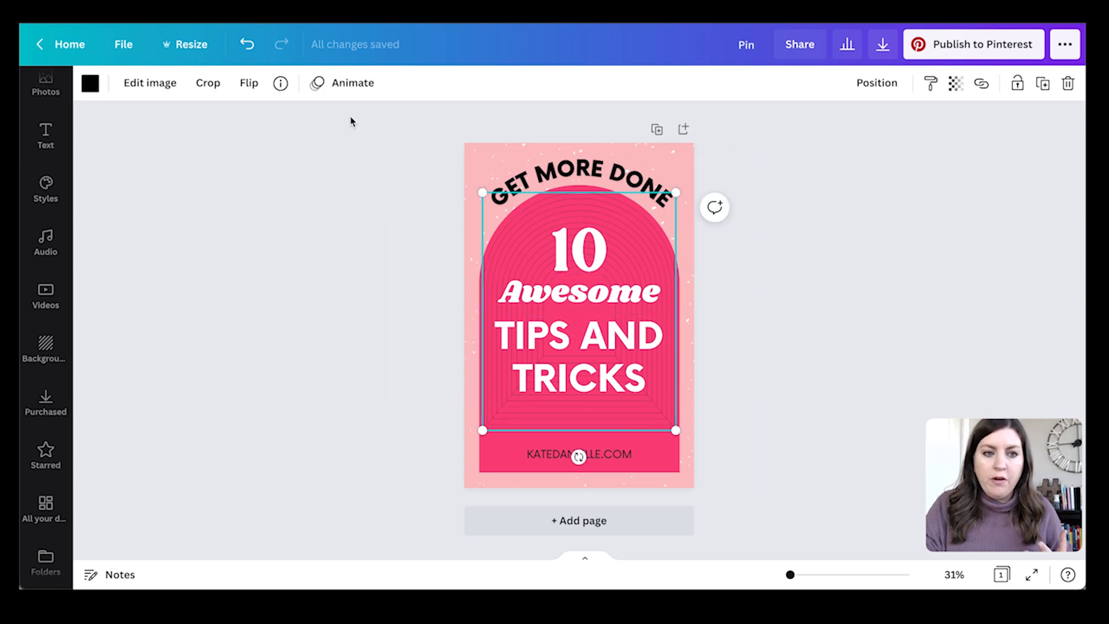
pyautogui.click(351, 83)
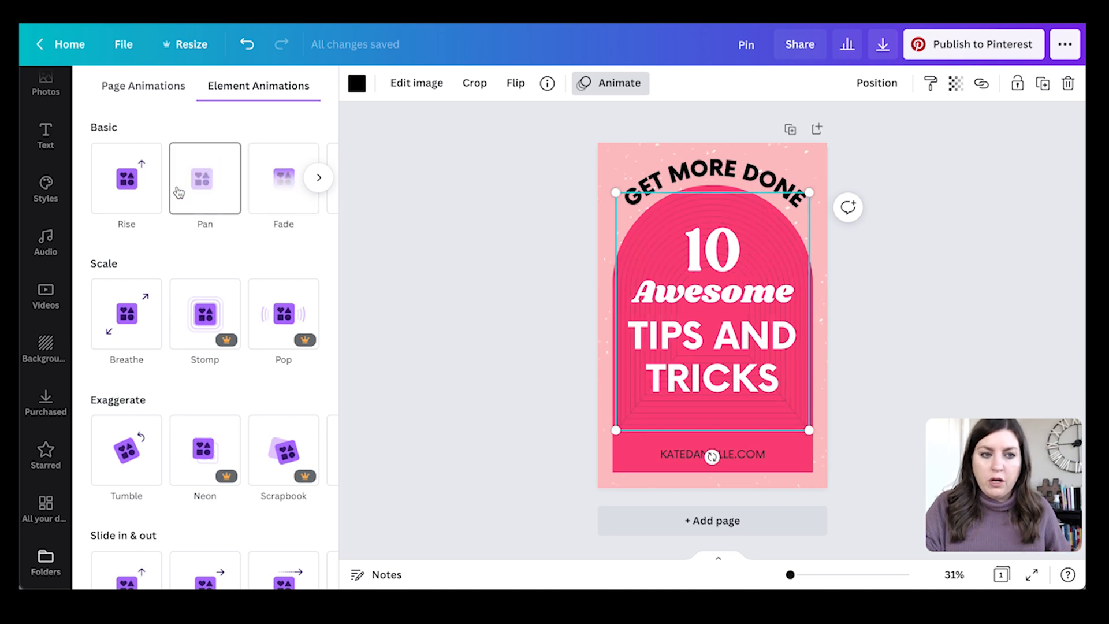
pyautogui.click(283, 313)
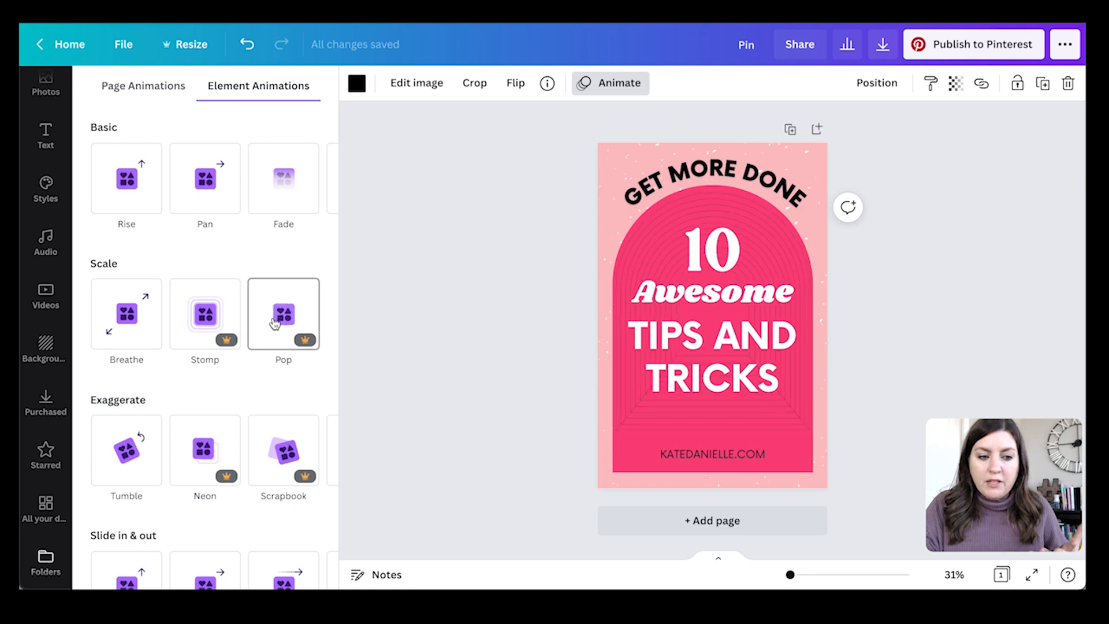
pyautogui.click(710, 311)
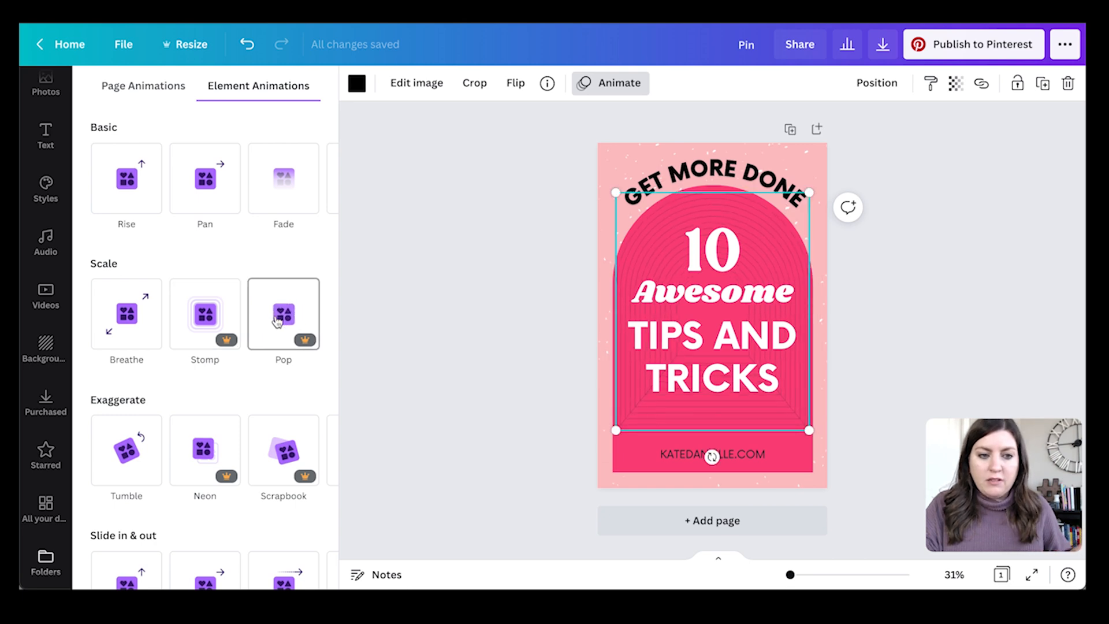
pyautogui.click(283, 313)
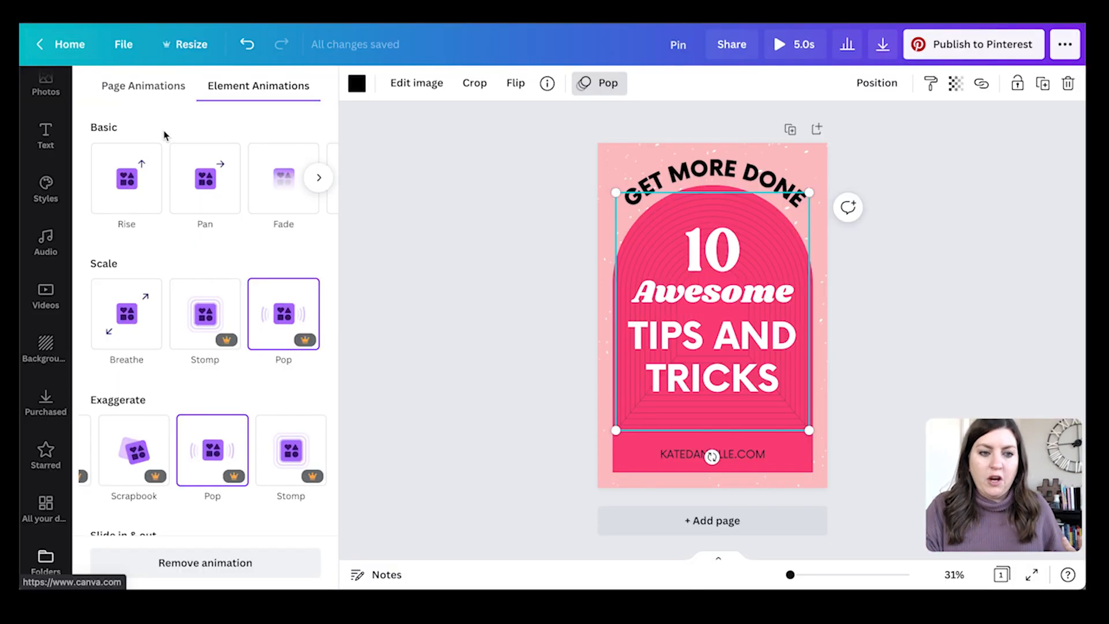
pyautogui.click(125, 313)
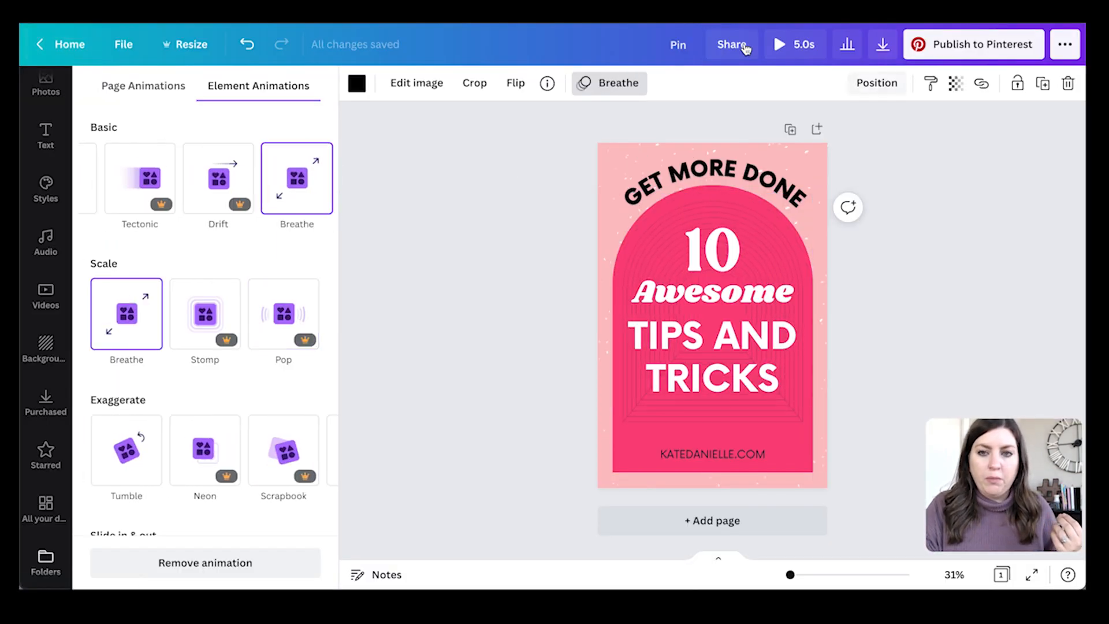
pyautogui.click(778, 44)
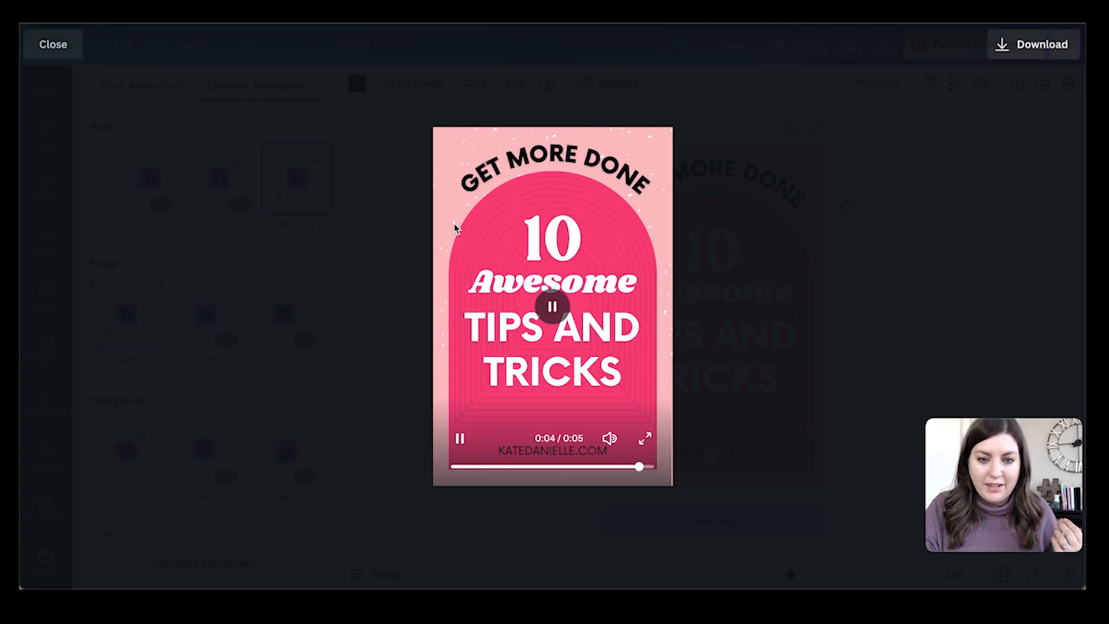
pyautogui.click(53, 44)
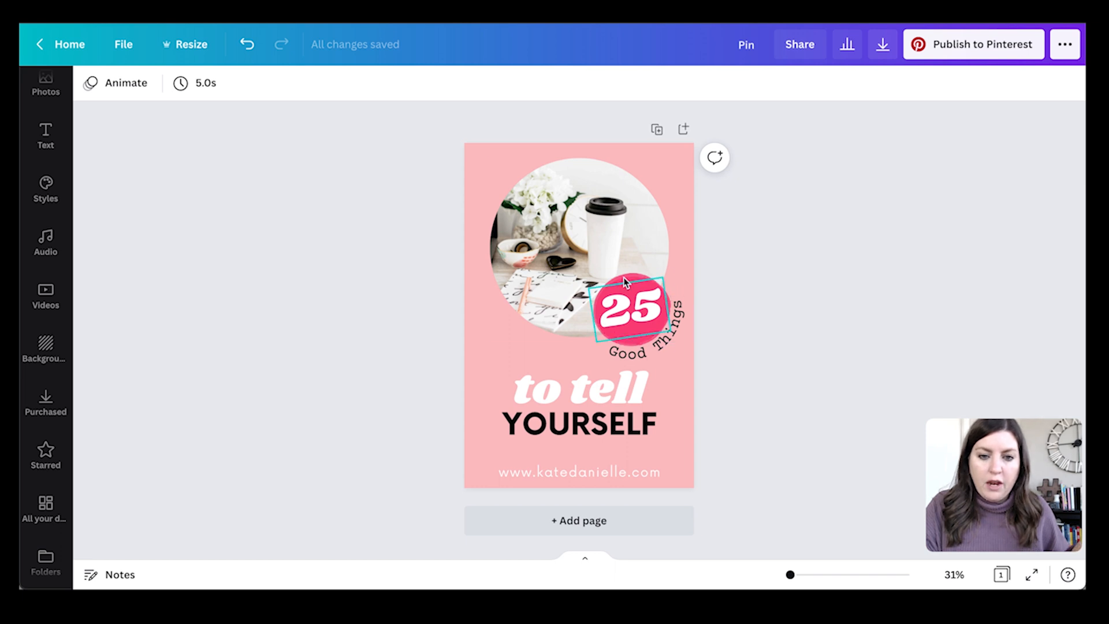
# Step: Give the pink 25 badge a Breathe animation
pyautogui.click(627, 312)
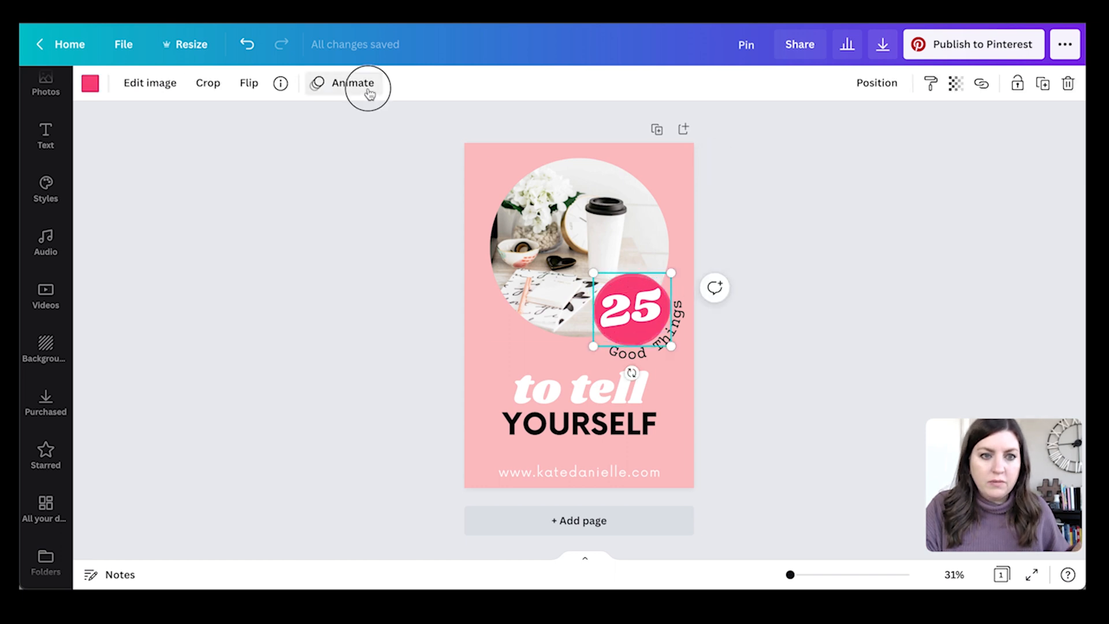
pyautogui.click(352, 83)
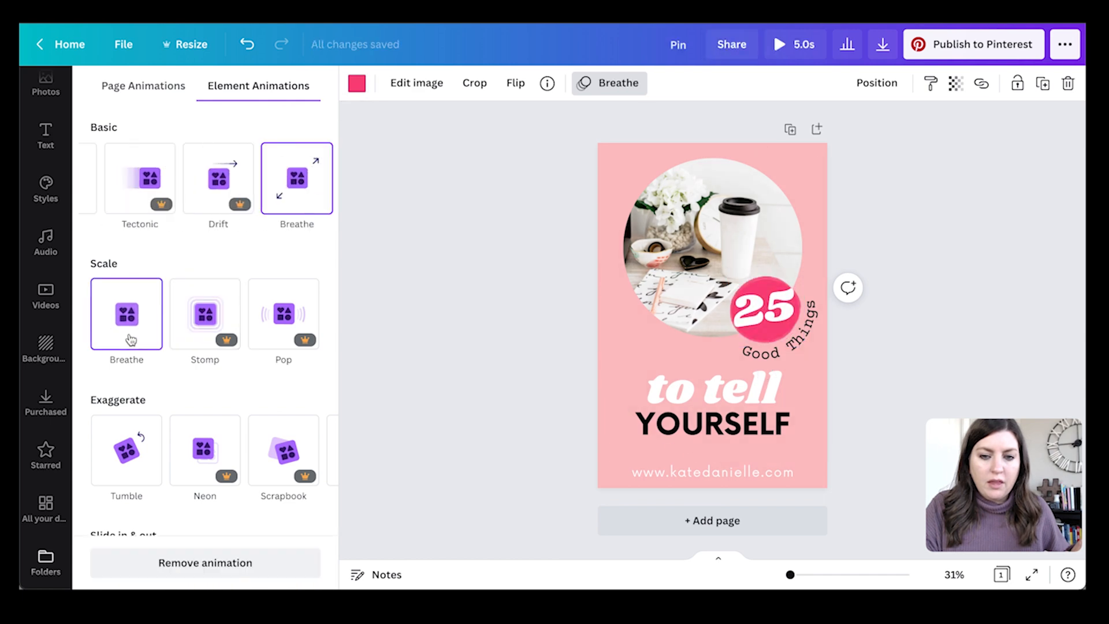
pyautogui.click(700, 244)
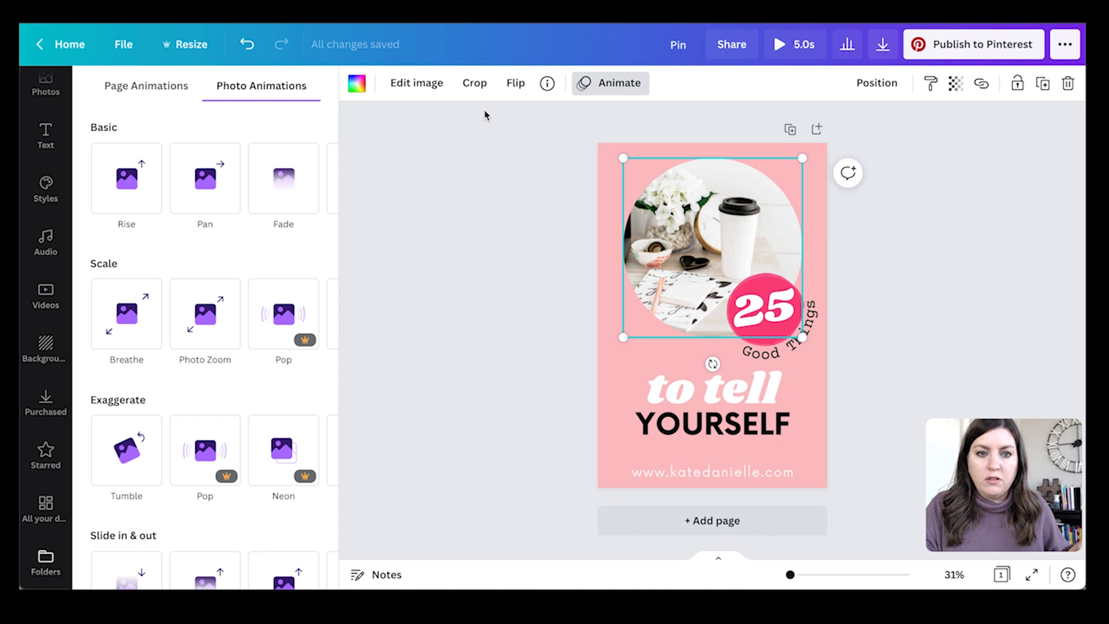
pyautogui.moveTo(695, 290)
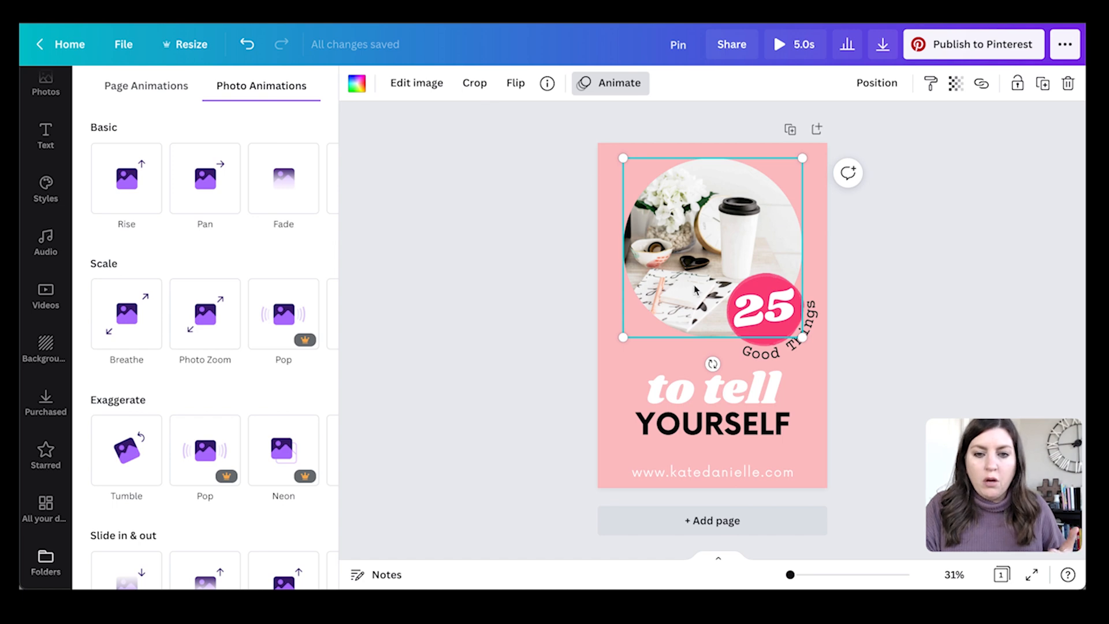
pyautogui.moveTo(205, 314)
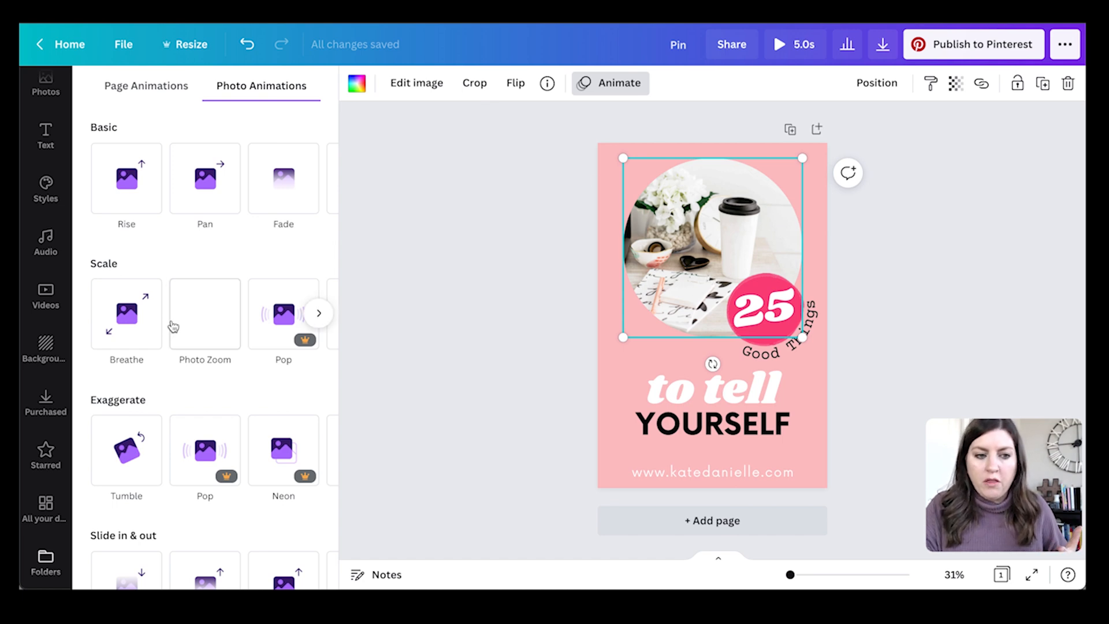
# Step: Switch the circular photo from Breathe to Photo Zoom and preview the pin
pyautogui.click(126, 314)
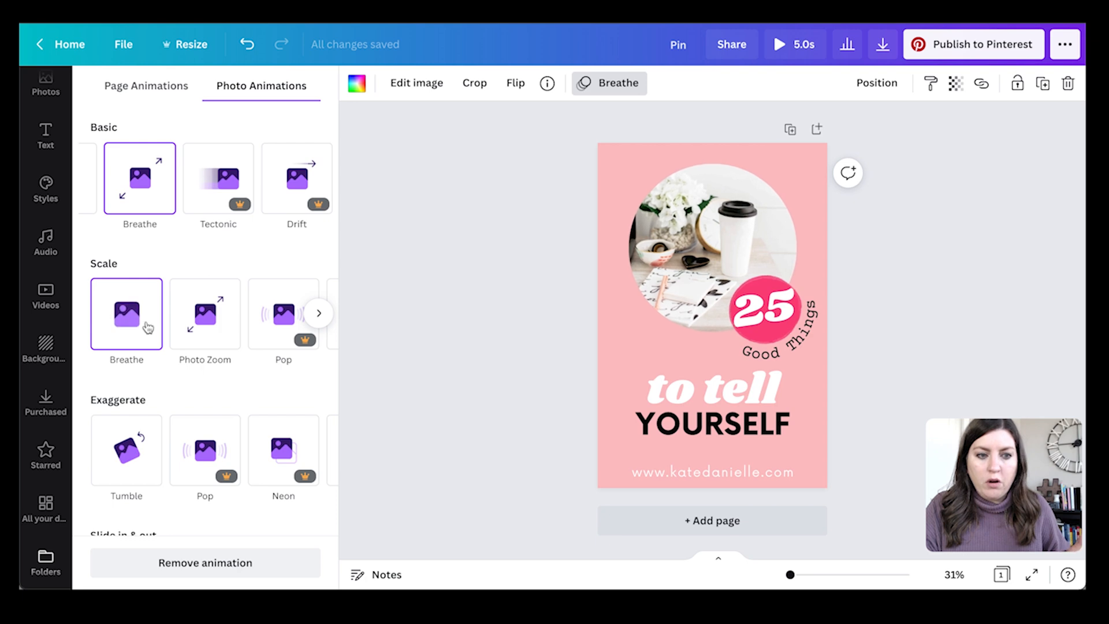
pyautogui.click(205, 314)
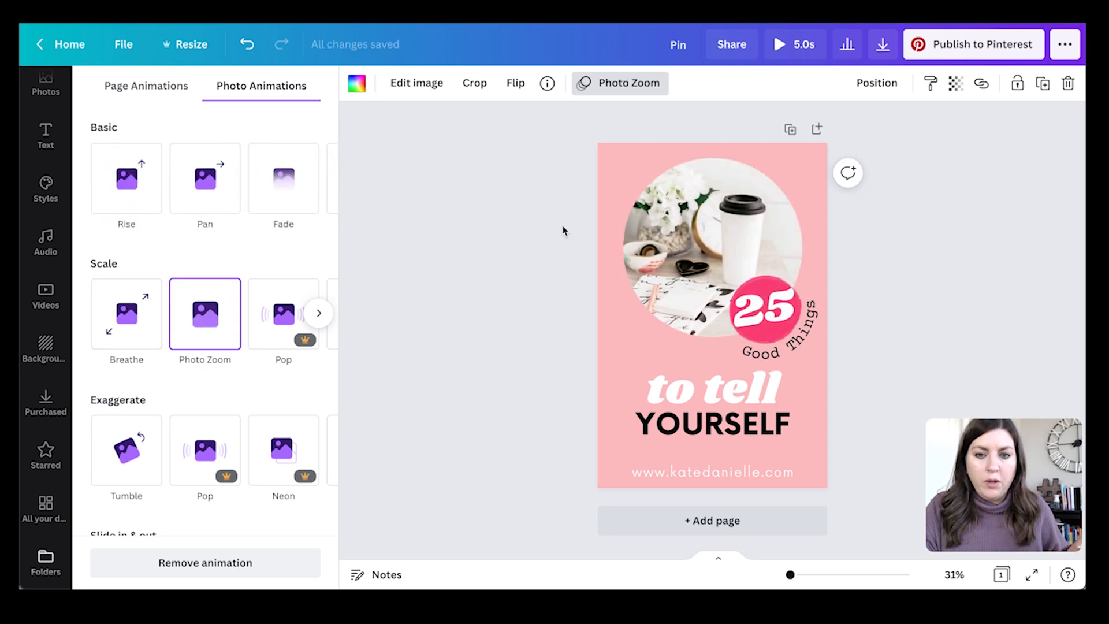
pyautogui.click(779, 44)
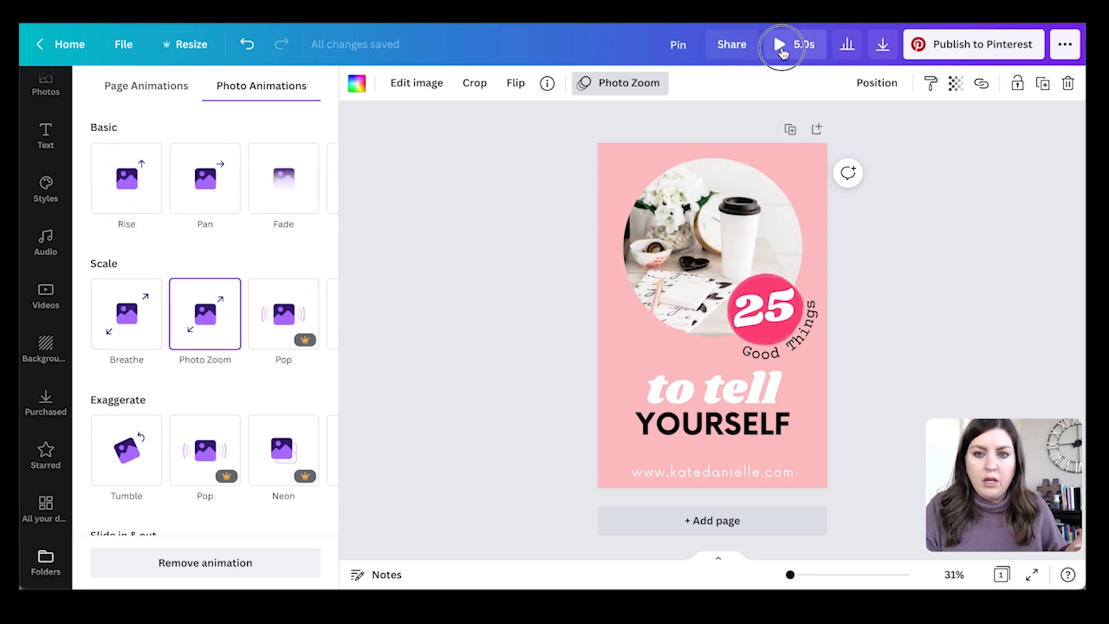
pyautogui.click(778, 43)
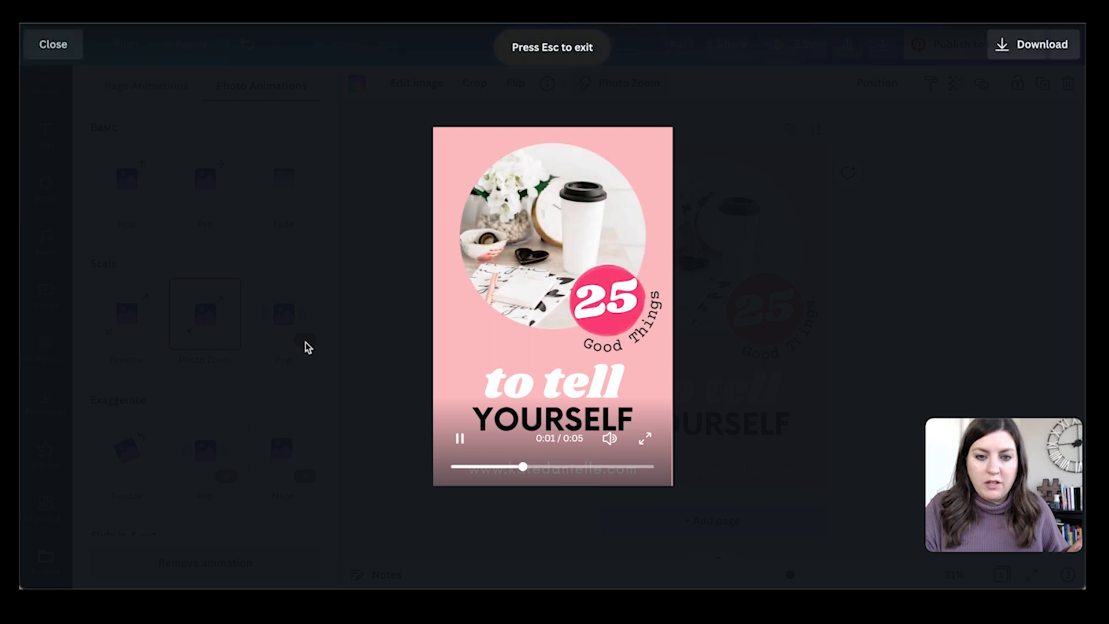
pyautogui.click(53, 44)
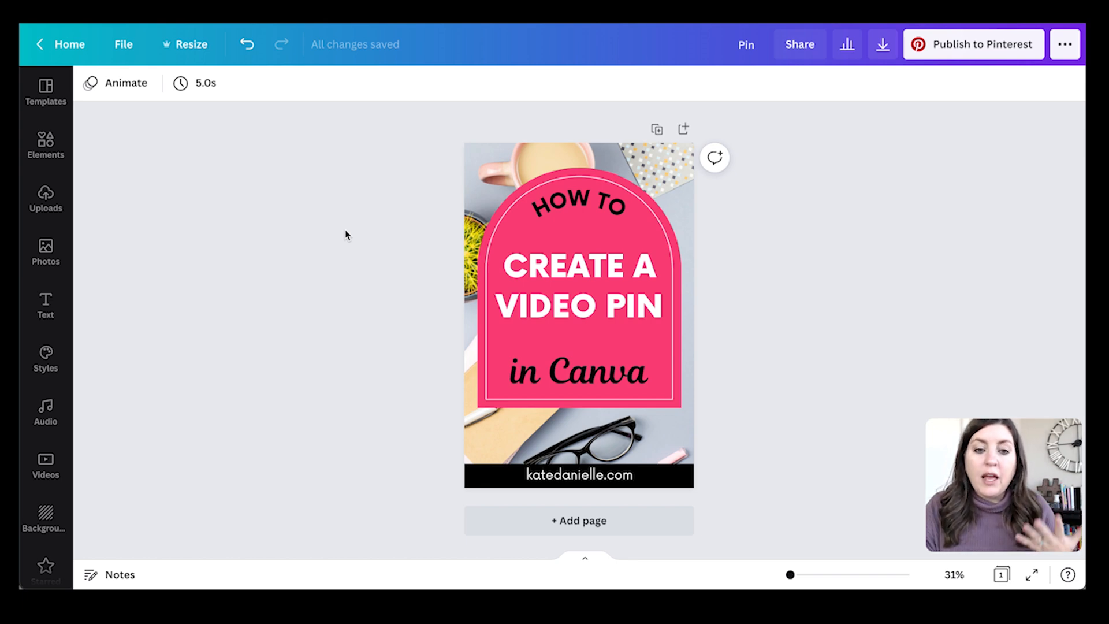
# Step: Try Stomp and Block on the CREATE A VIDEO PIN heading, settle on Burst, then preview
pyautogui.click(488, 159)
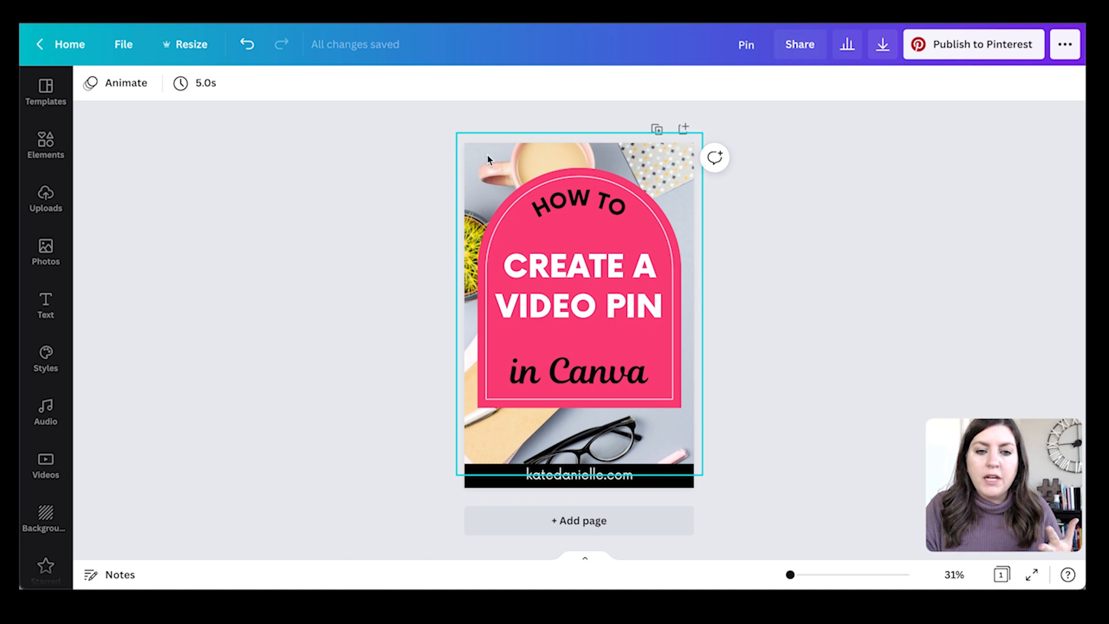
pyautogui.click(576, 287)
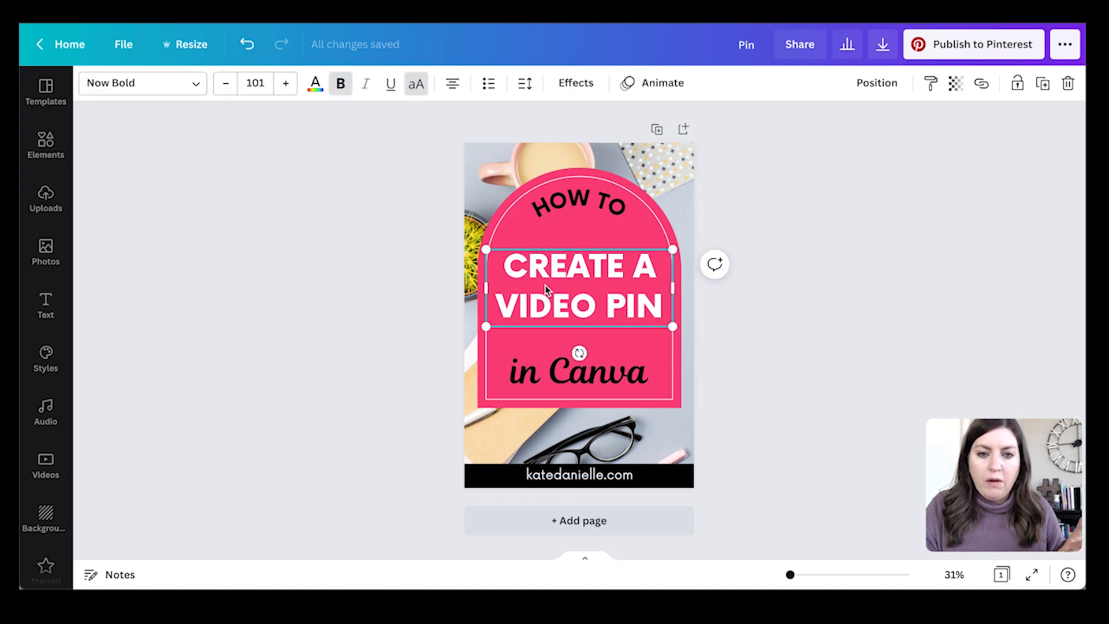
pyautogui.click(578, 205)
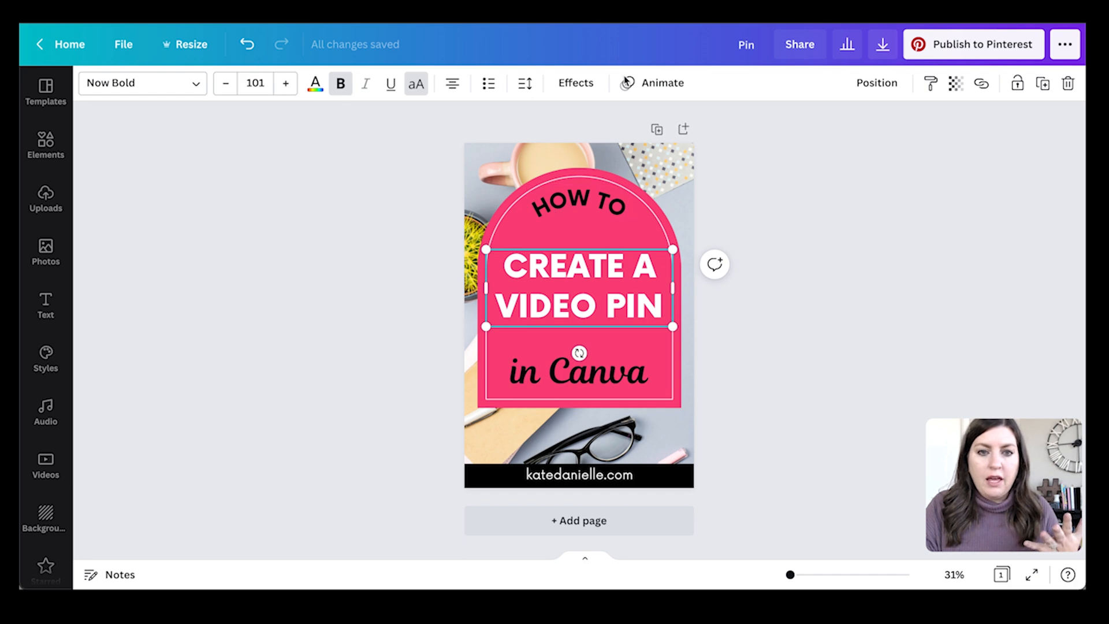
pyautogui.click(661, 82)
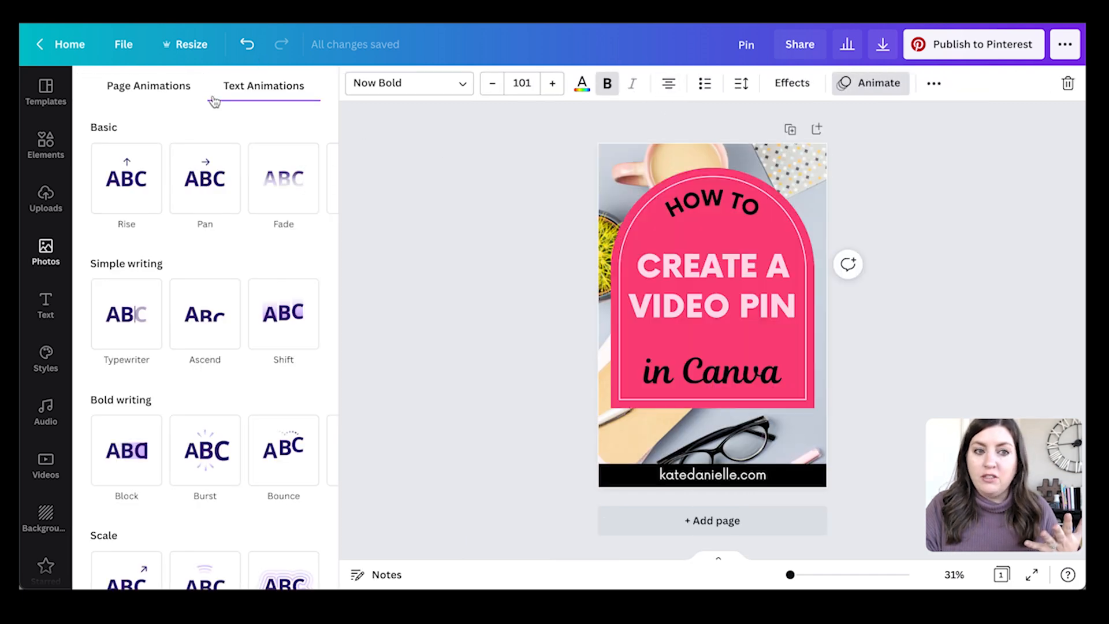
pyautogui.click(205, 178)
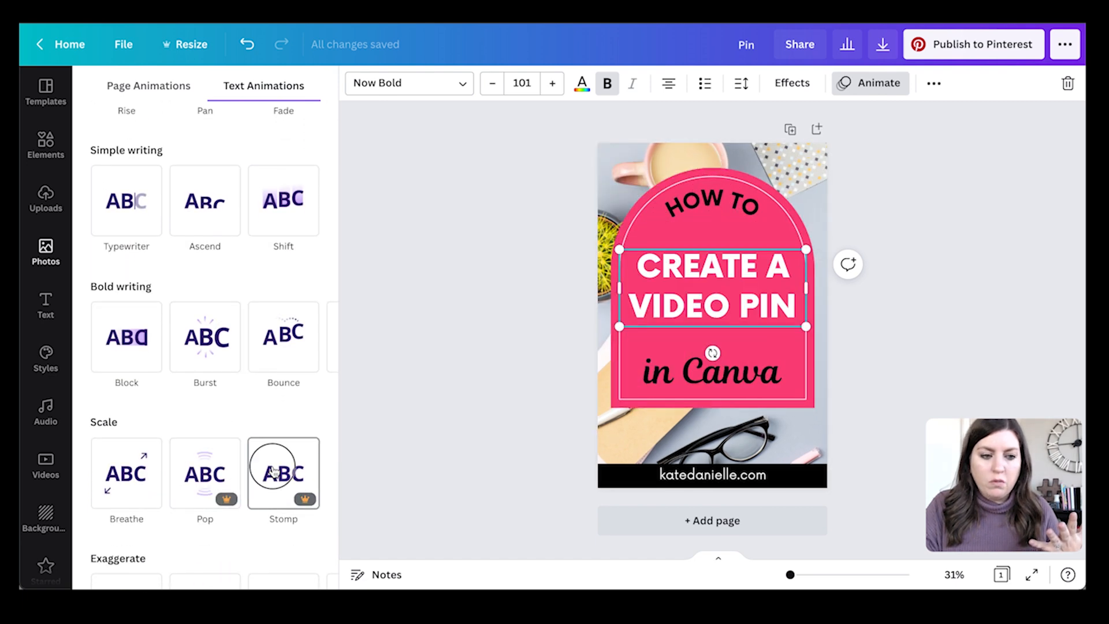
pyautogui.click(283, 473)
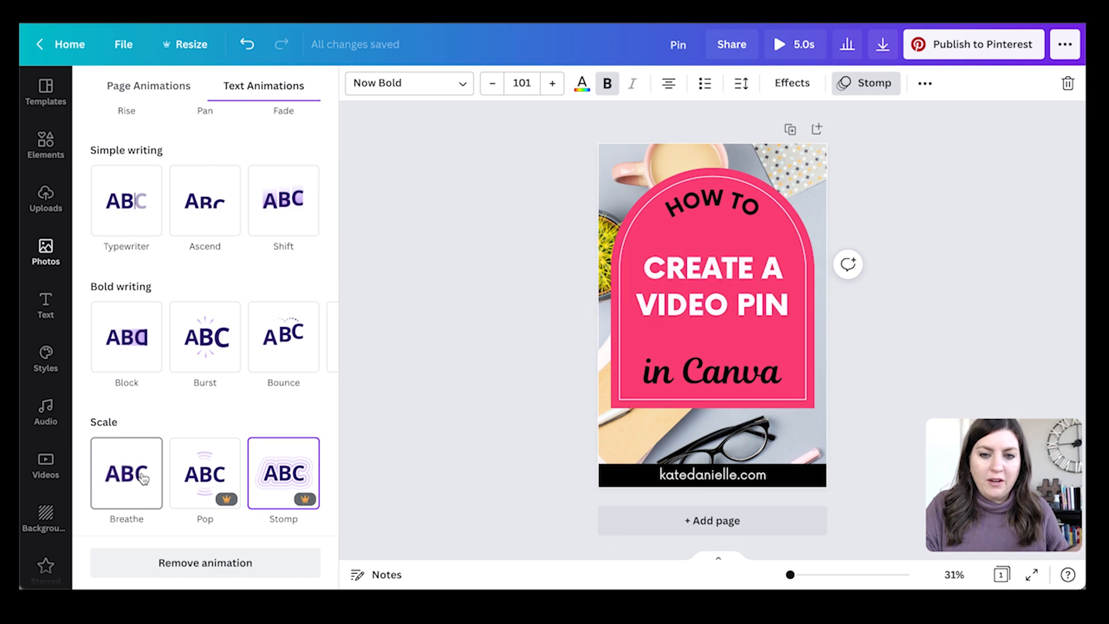
pyautogui.click(205, 337)
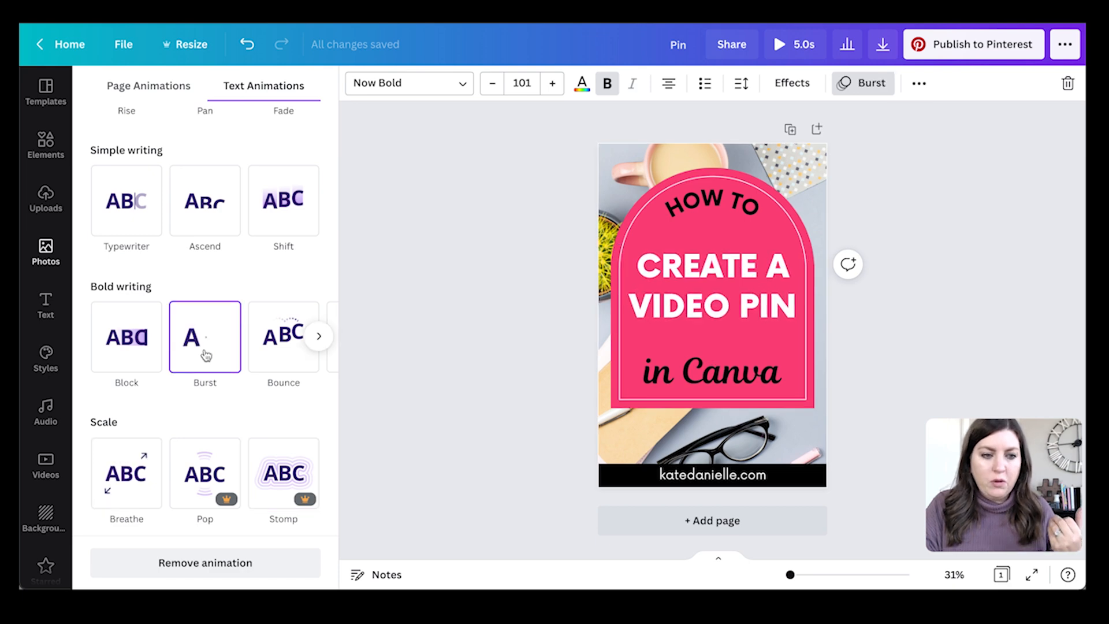
pyautogui.click(126, 337)
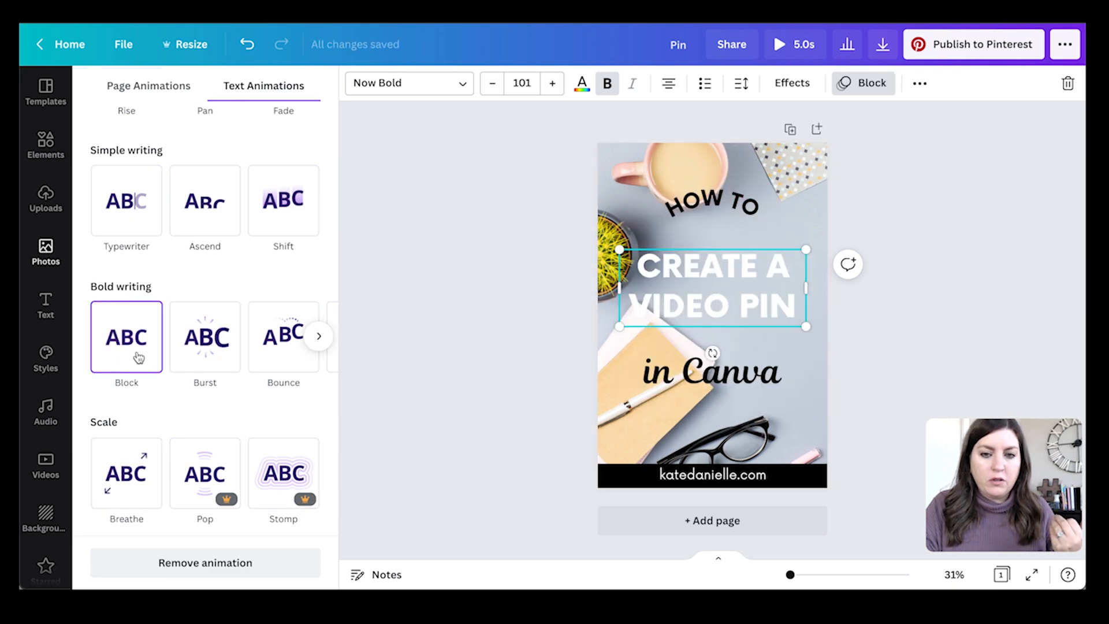
pyautogui.click(204, 336)
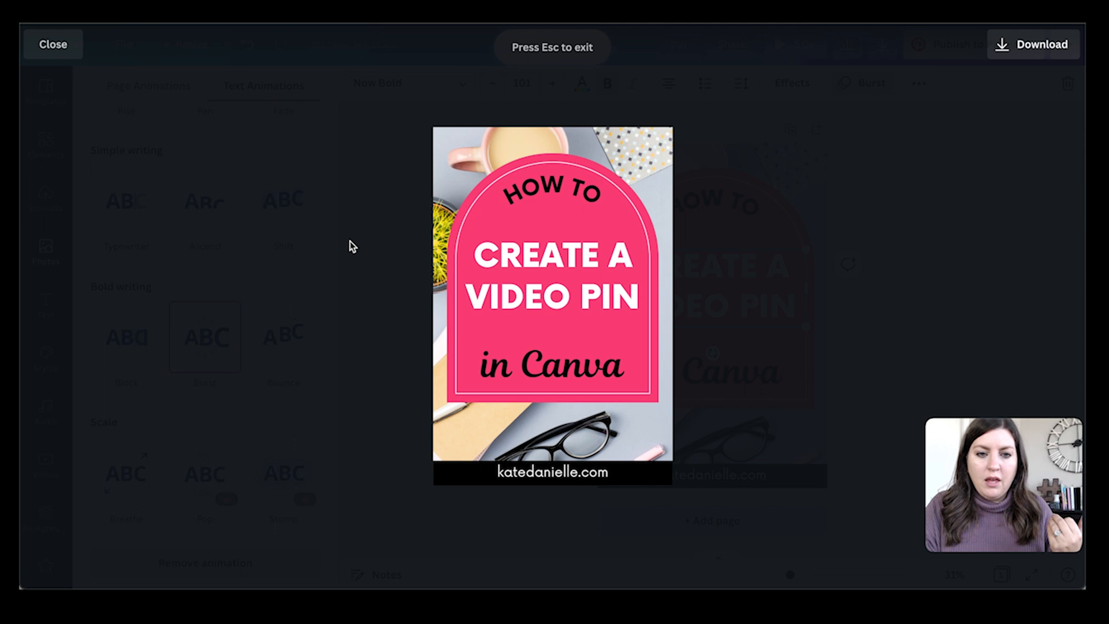
pyautogui.click(52, 43)
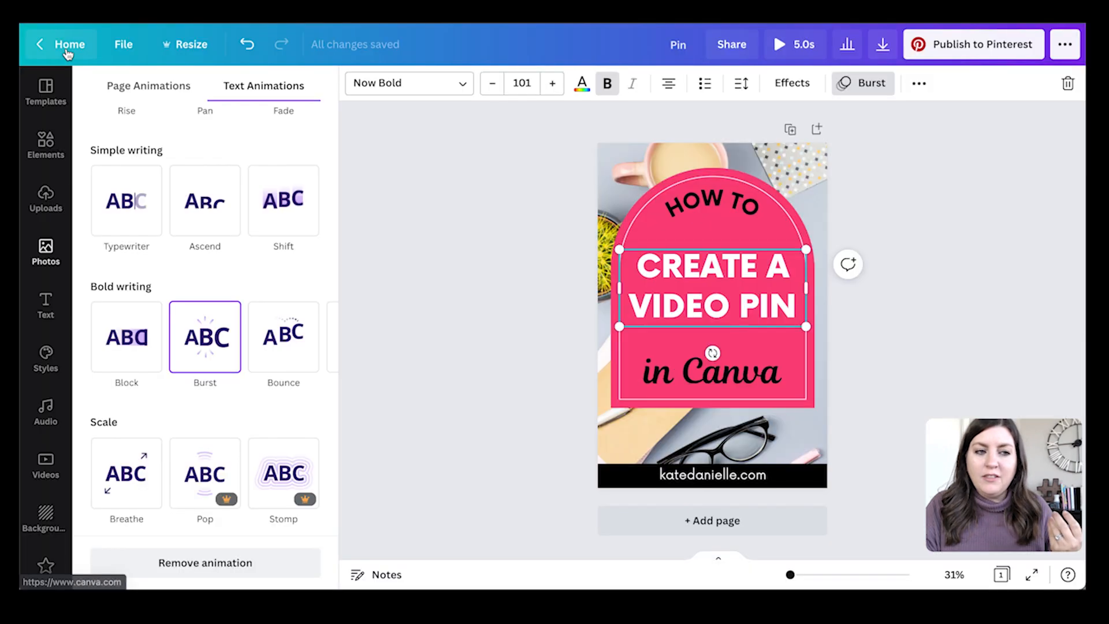
# Step: Apply the Photo Zoom animation to the background photo
pyautogui.click(637, 163)
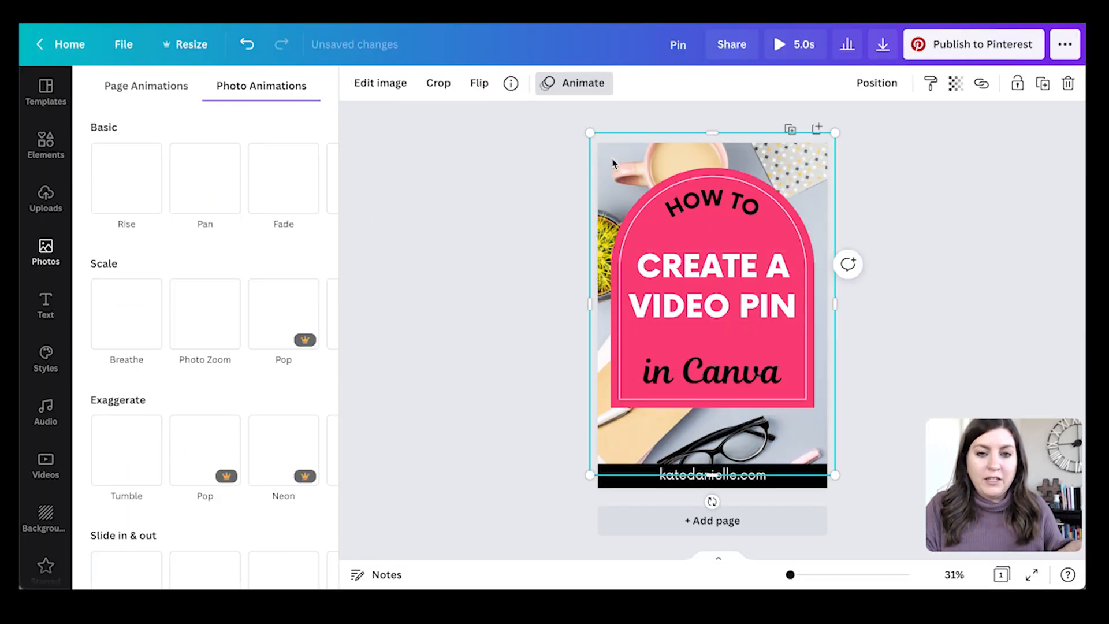
pyautogui.click(204, 313)
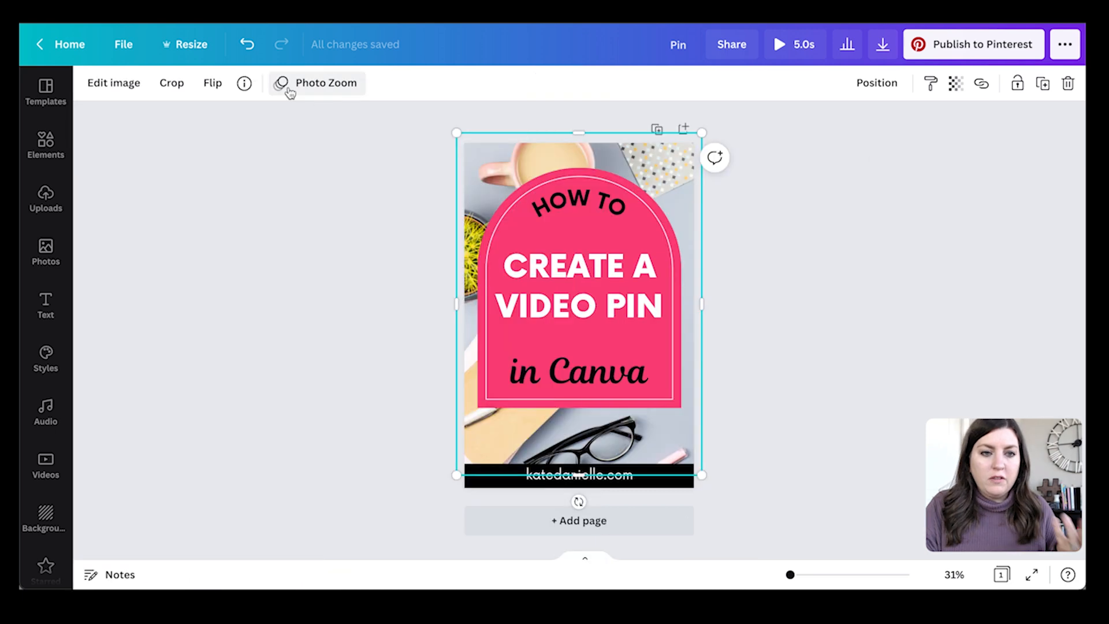
pyautogui.click(327, 83)
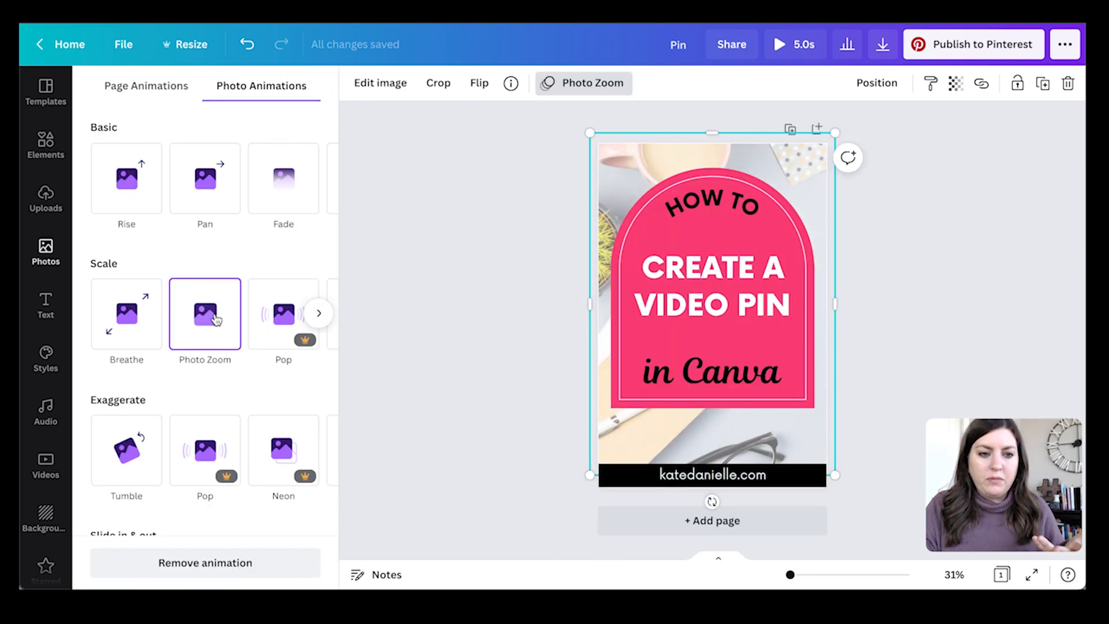
# Step: Change the CREATE A VIDEO PIN heading's animation to Pop
pyautogui.click(711, 286)
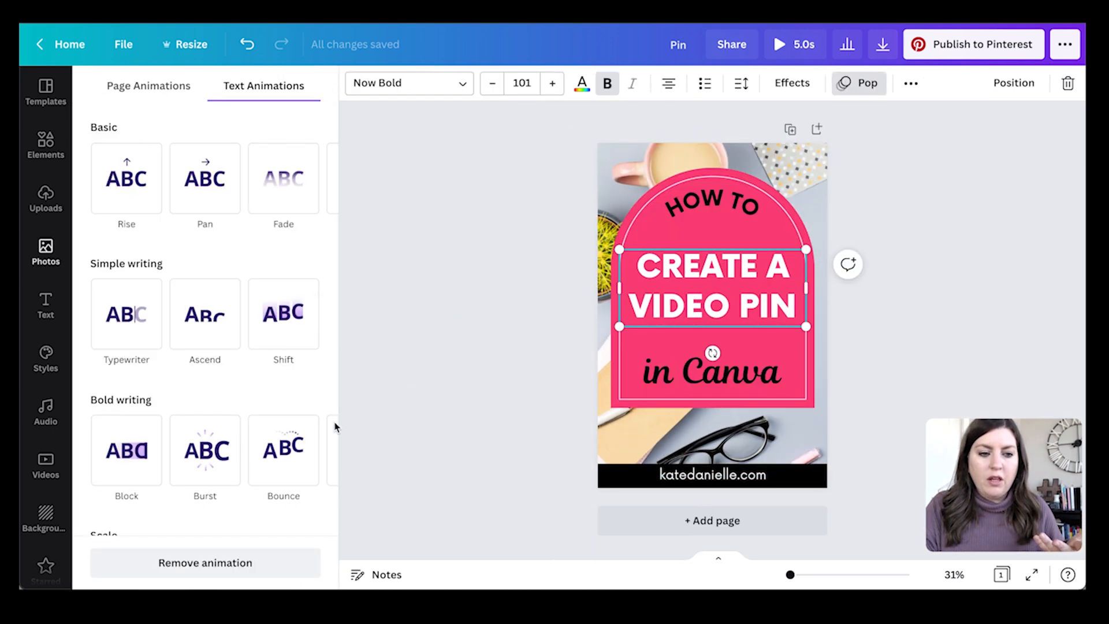
pyautogui.scroll(-3)
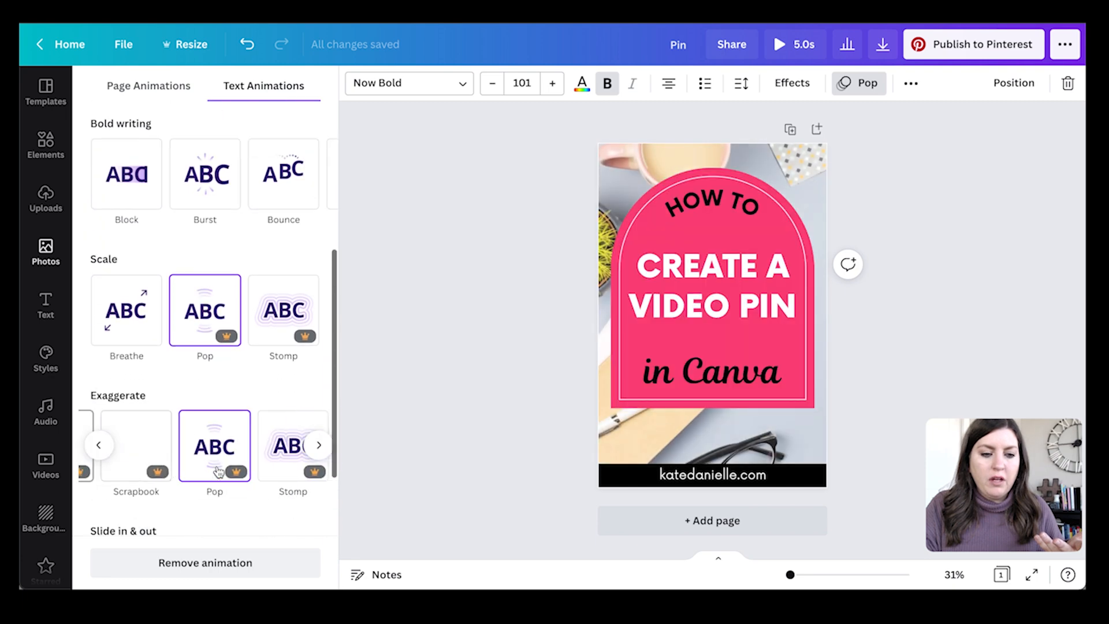
pyautogui.click(283, 310)
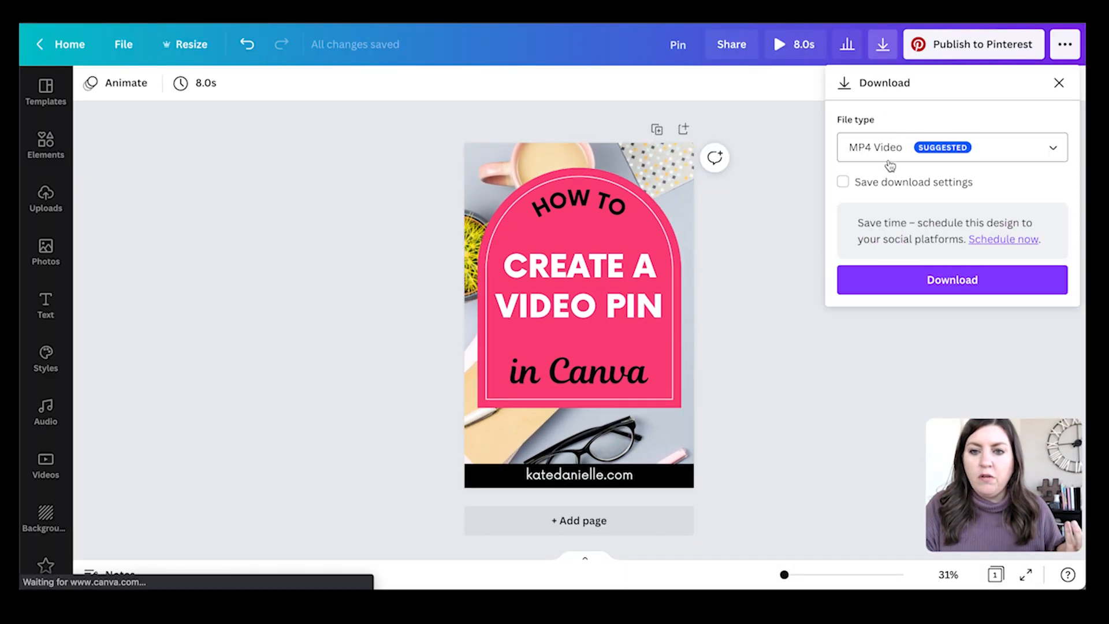
# Step: Show the download file-type list, with MP4 Video checked and GIF available
pyautogui.click(951, 147)
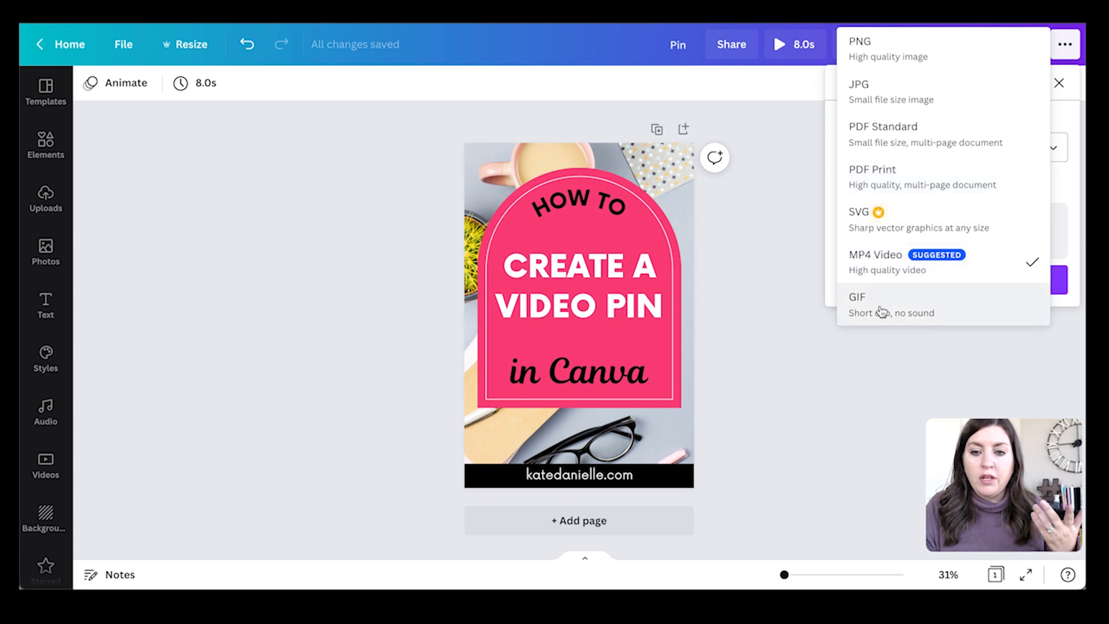